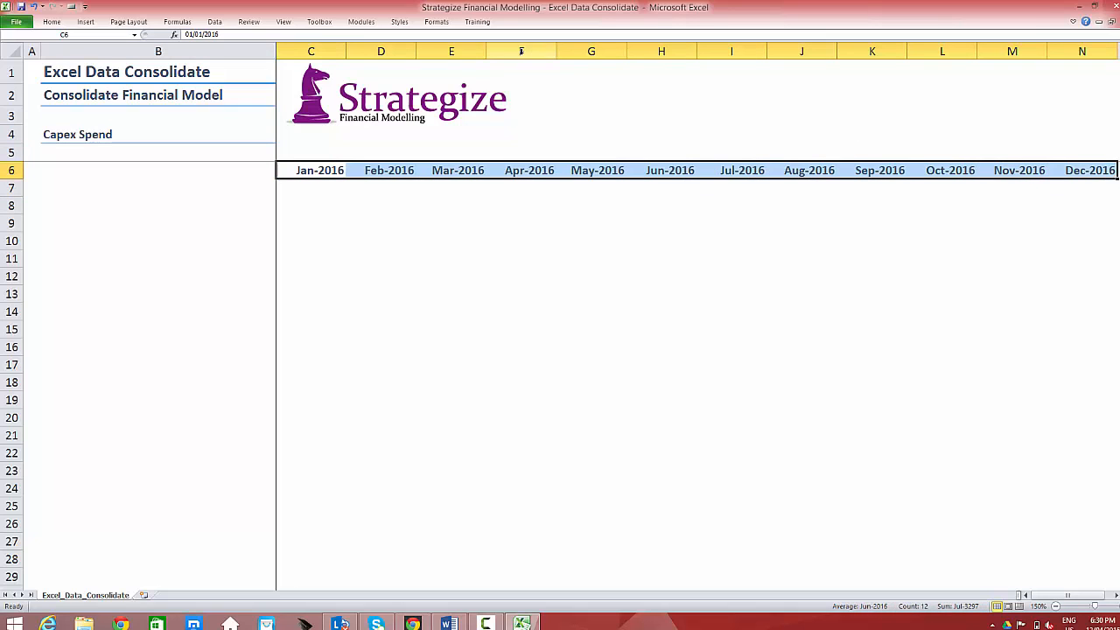
# Step: Review the Data > Consolidate settings, keeping Sum as the summary function
pyautogui.click(157, 72)
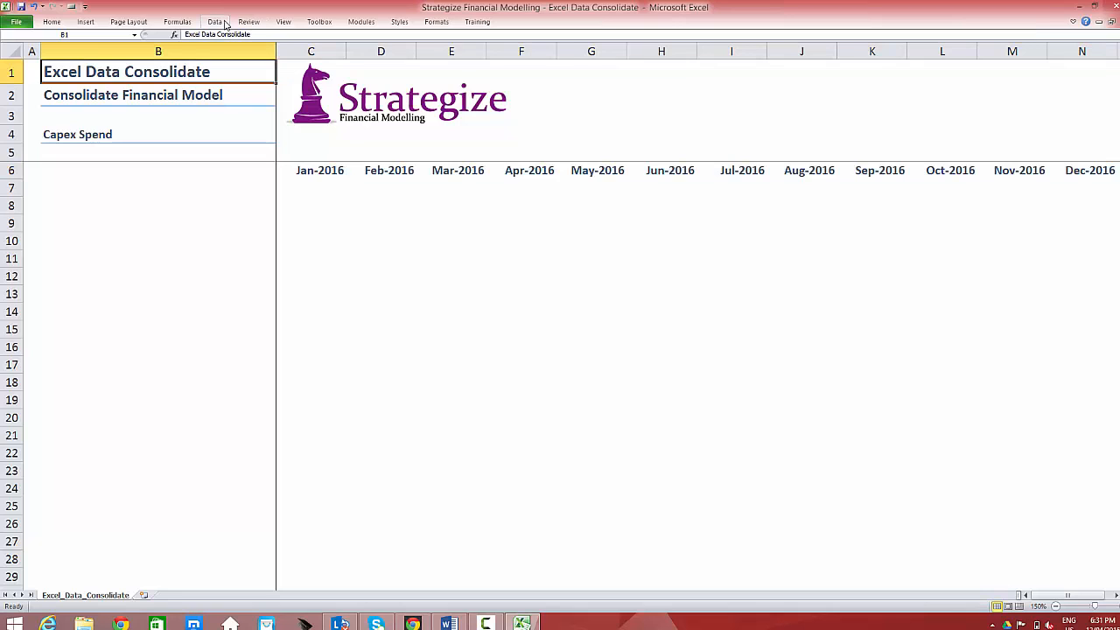
pyautogui.click(213, 21)
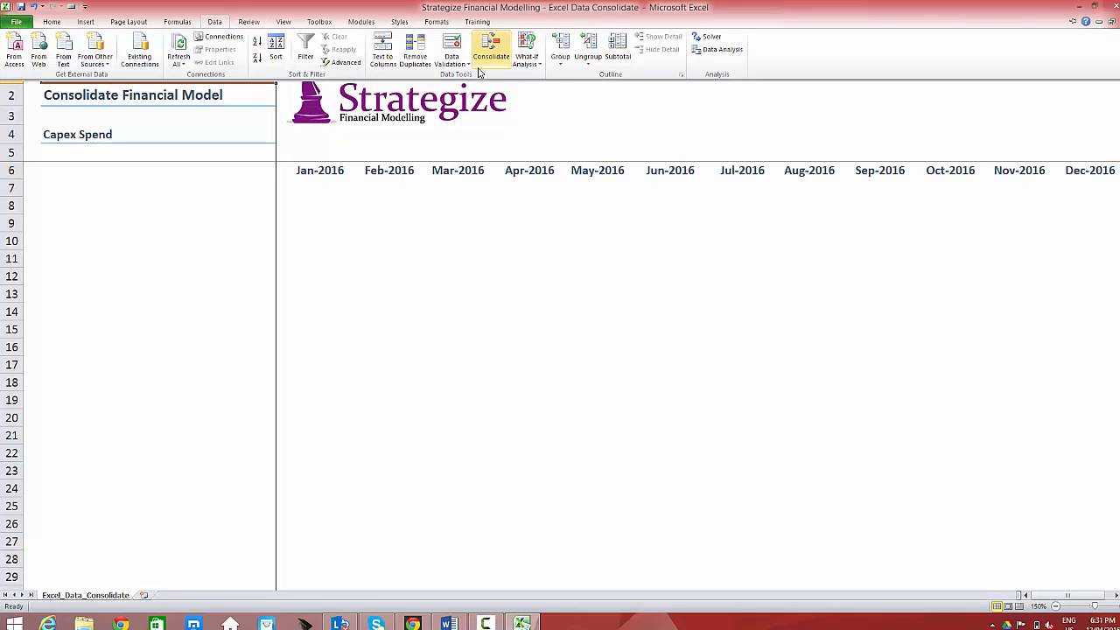
pyautogui.click(490, 49)
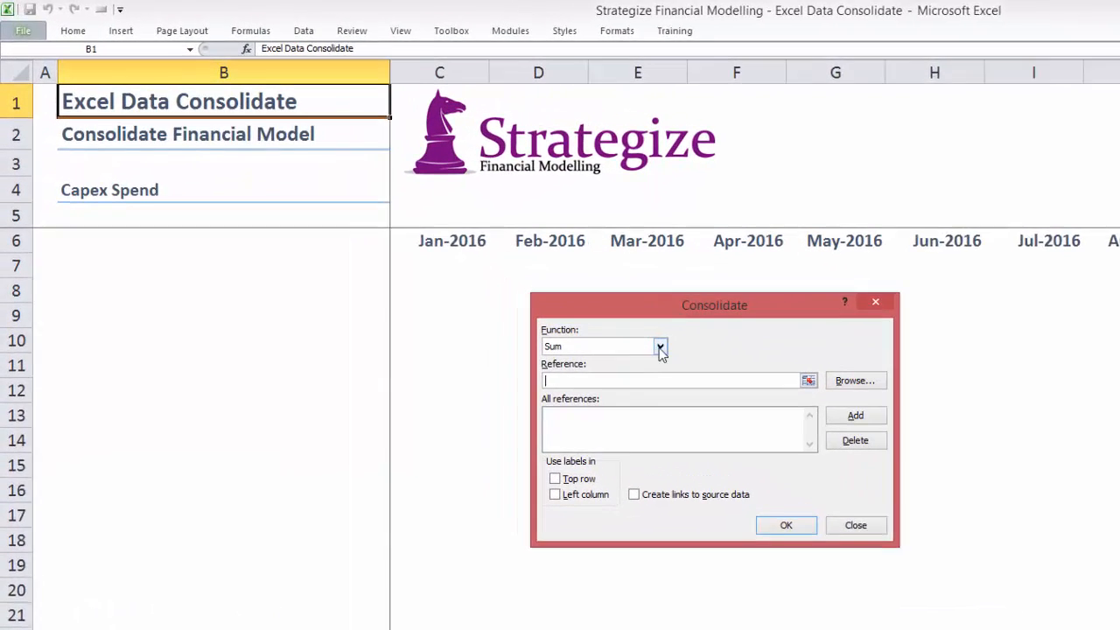
pyautogui.click(661, 346)
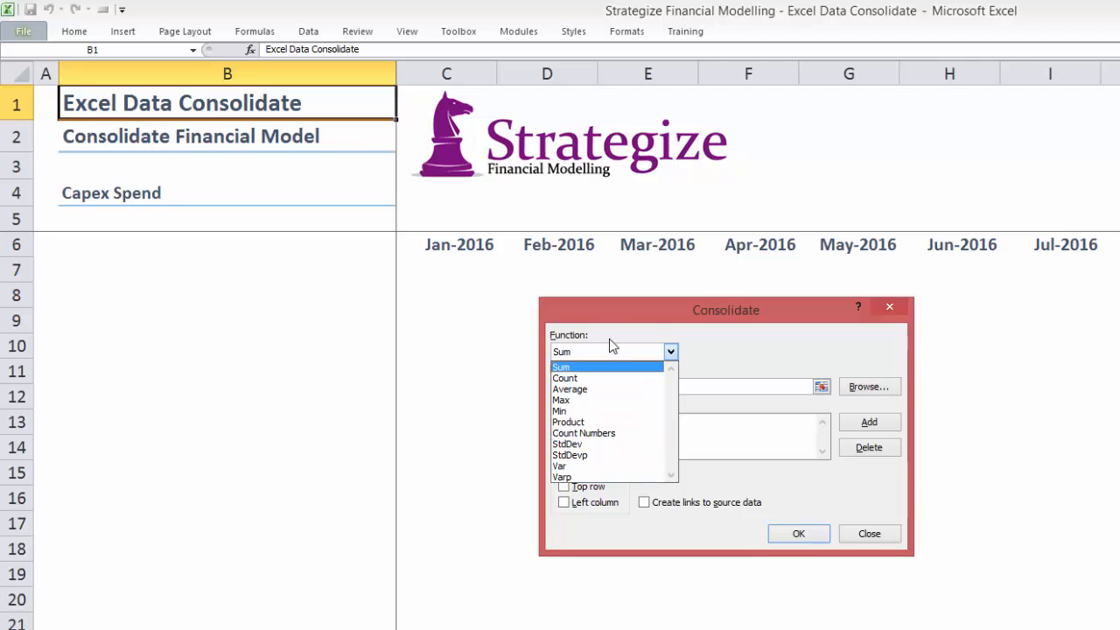
pyautogui.click(560, 366)
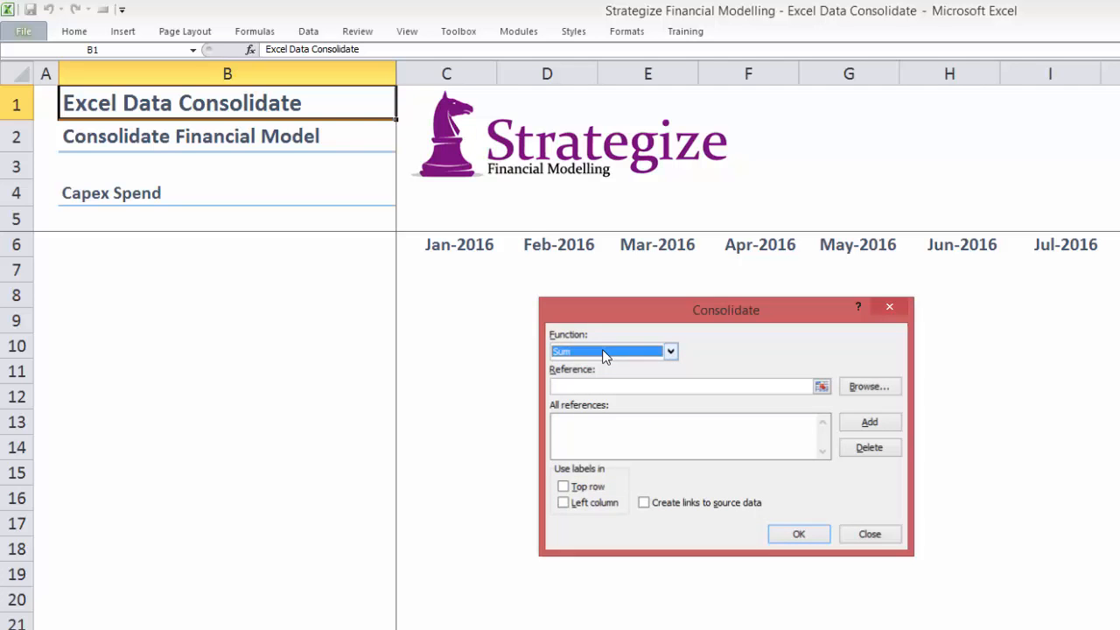
pyautogui.click(868, 534)
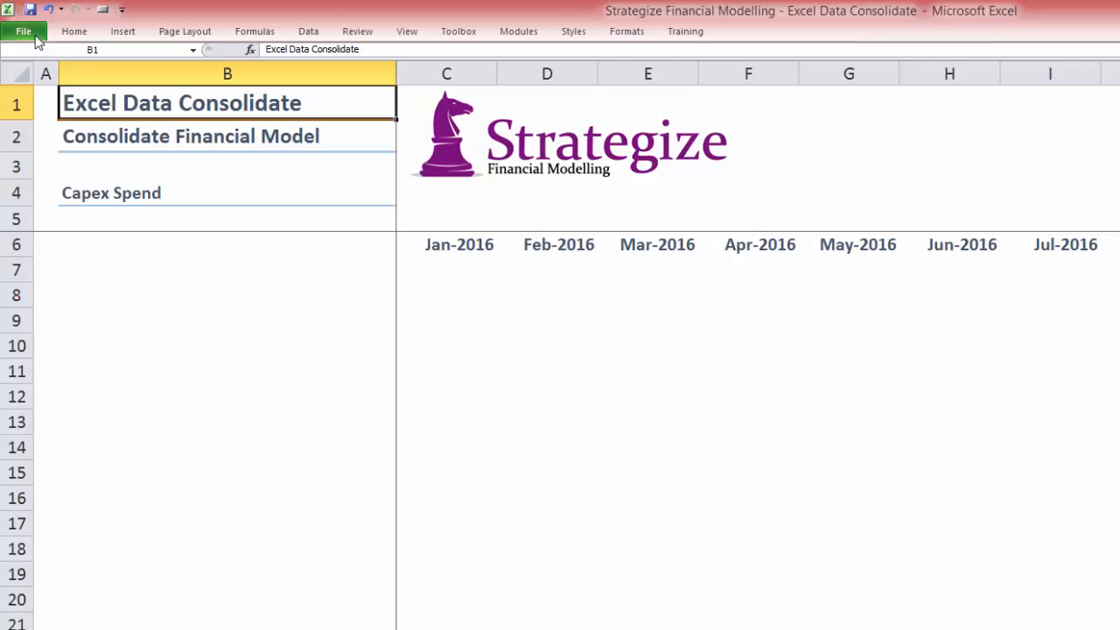
# Step: Browse File > Open for the Alpha, Delta and Gamma Capex 2016 workbooks
pyautogui.click(25, 31)
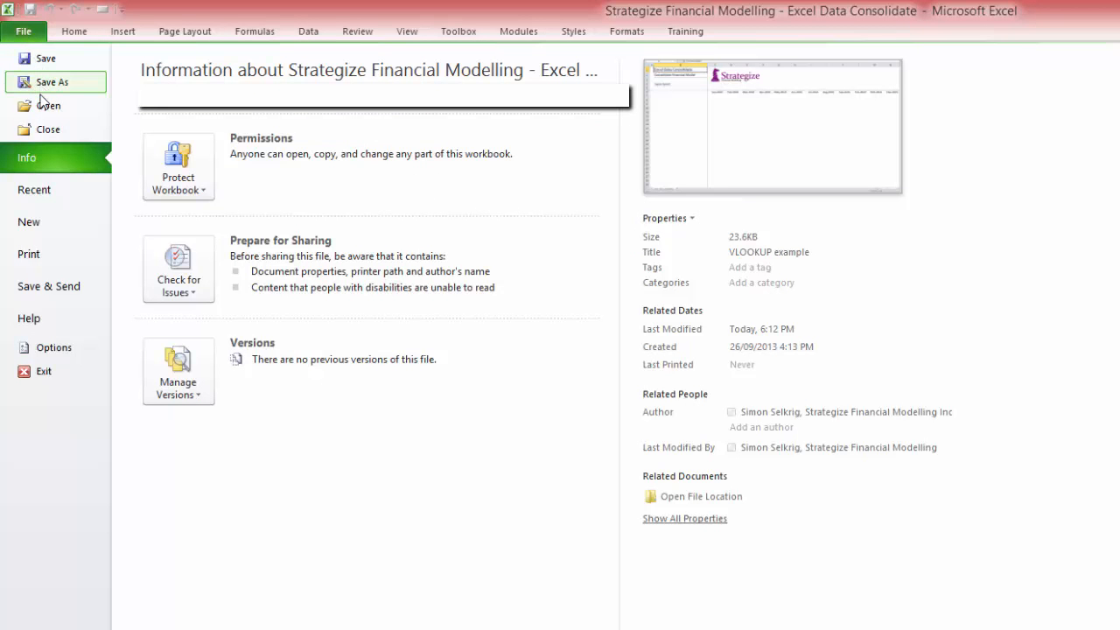
pyautogui.click(49, 105)
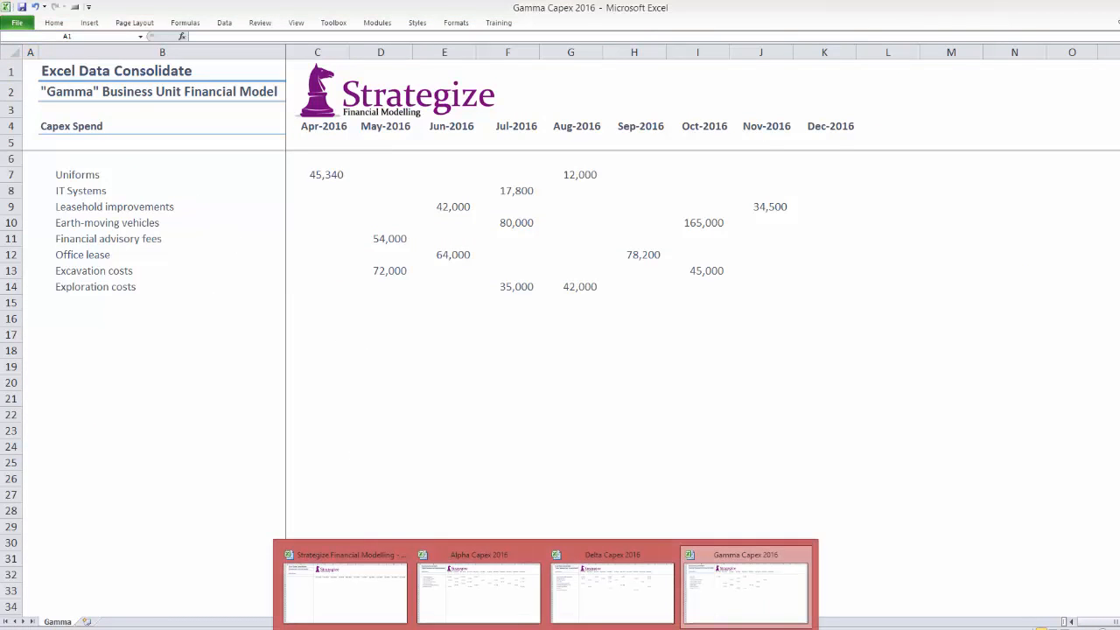
# Step: Review the Alpha, Delta and Gamma Capex 2016 labels and data, then return to the consolidation model
pyautogui.click(480, 584)
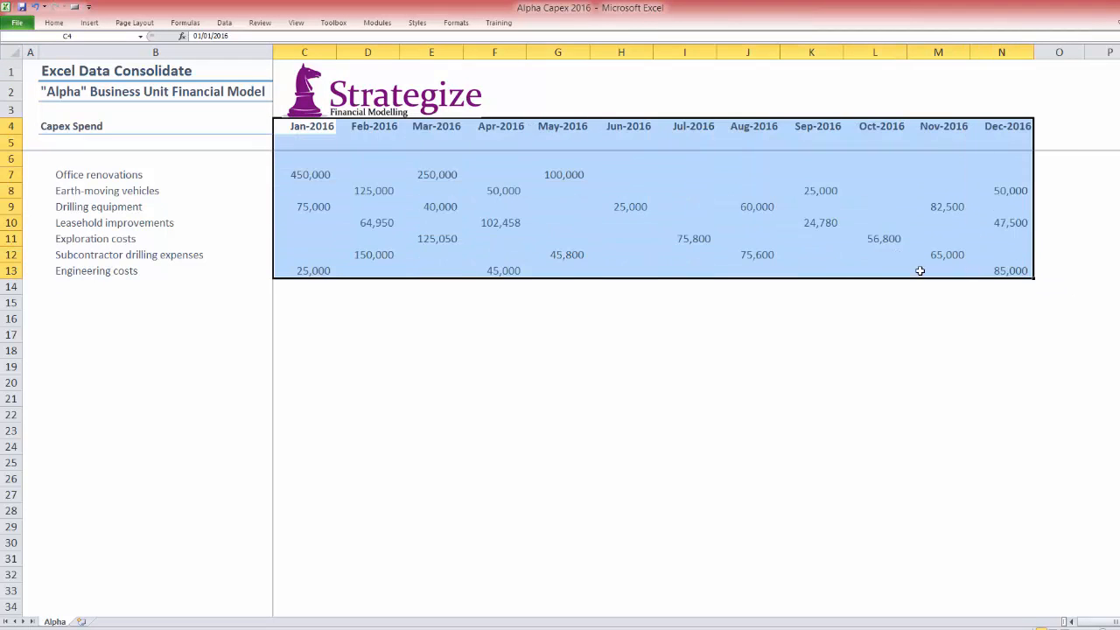
pyautogui.doubleClick(98, 175)
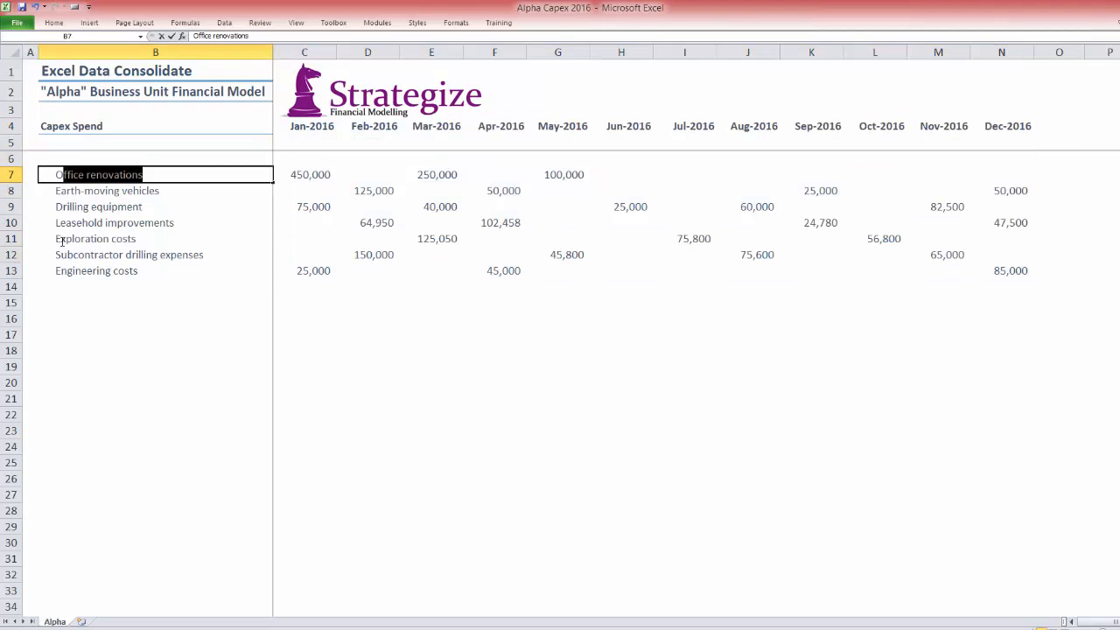
pyautogui.click(153, 269)
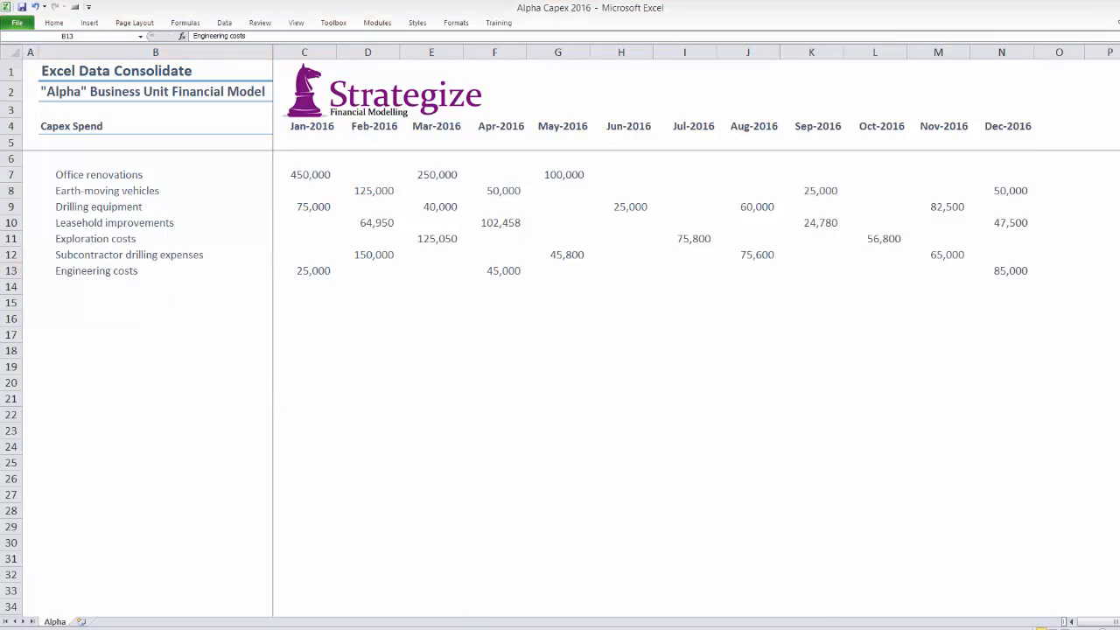
pyautogui.click(53, 621)
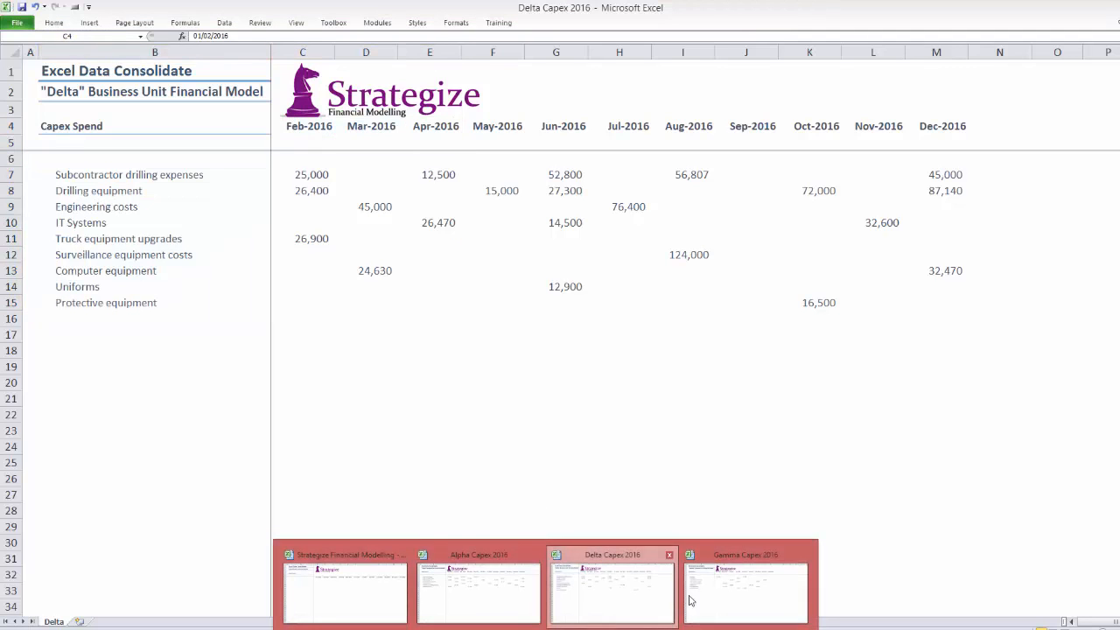
pyautogui.click(745, 586)
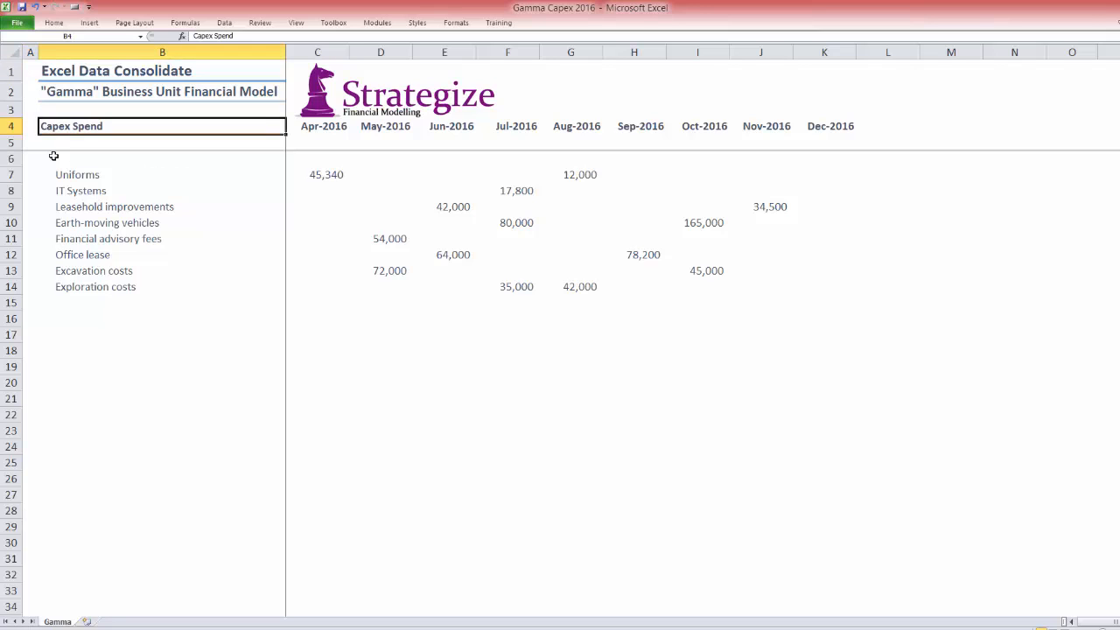
pyautogui.moveTo(161, 126); pyautogui.dragTo(161, 301)
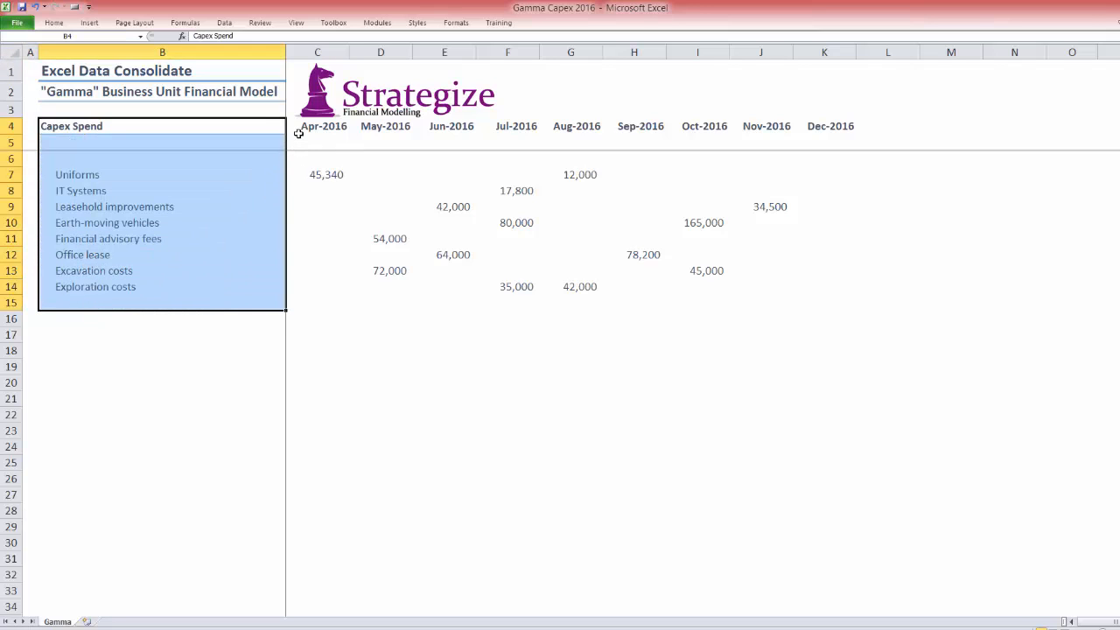
pyautogui.moveTo(316, 126); pyautogui.dragTo(784, 191)
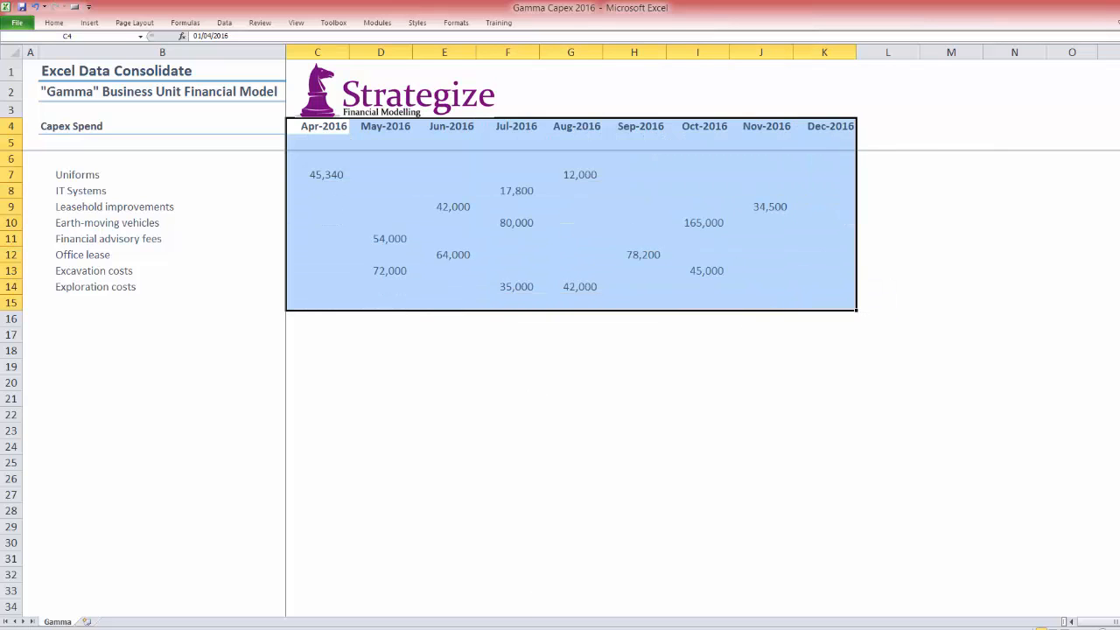
pyautogui.click(89, 621)
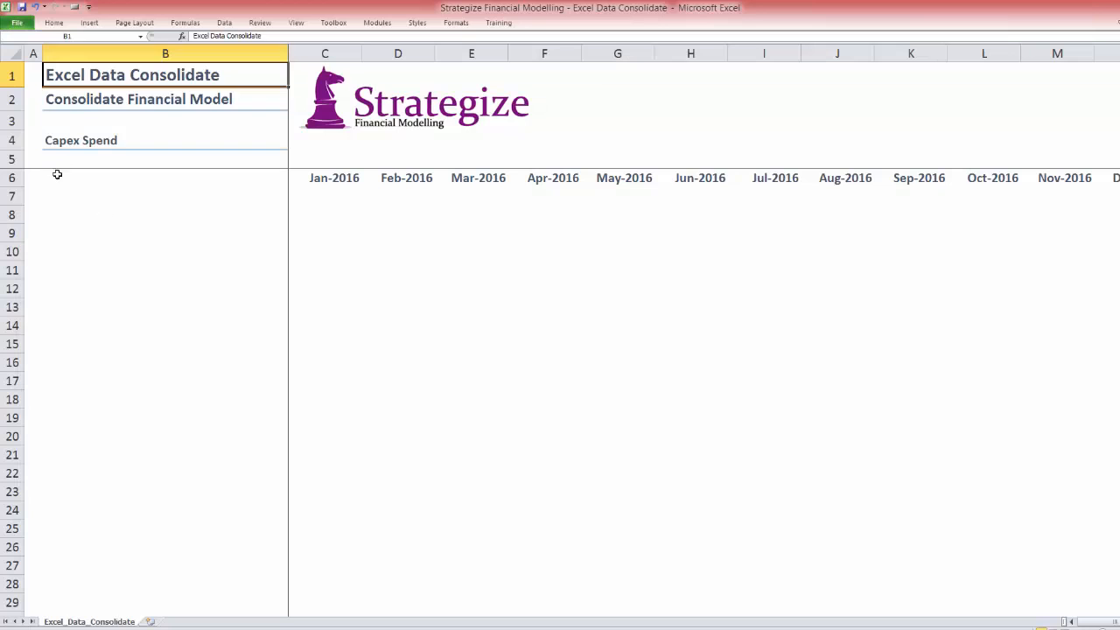
pyautogui.click(164, 177)
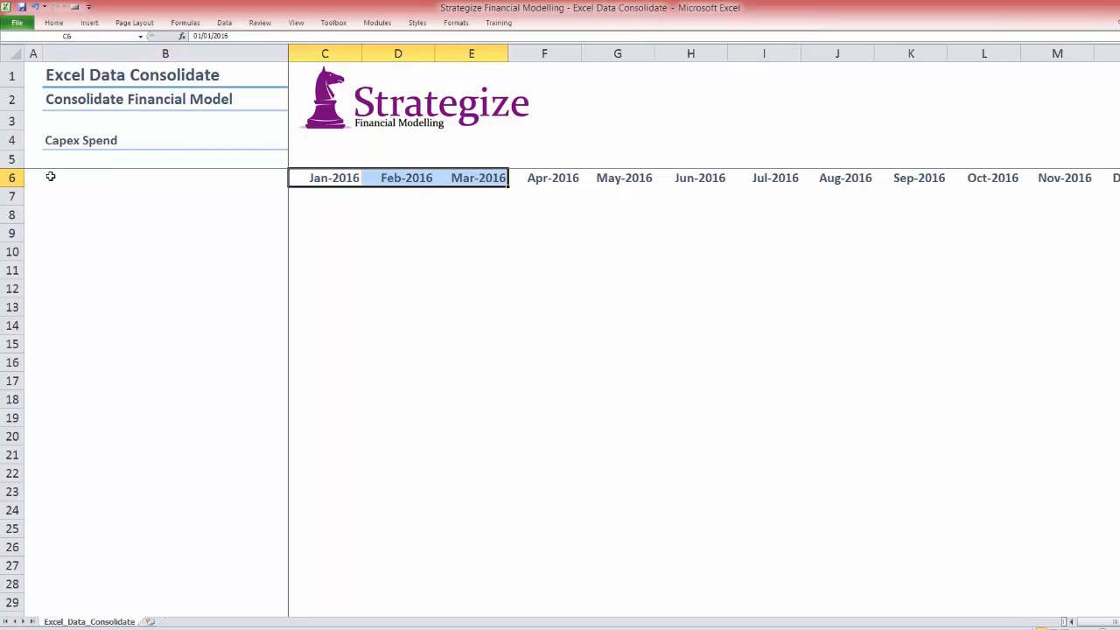
# Step: With B6 as destination, pick the Alpha Capex 2016 block B4:N13 as a Consolidate source
pyautogui.click(224, 21)
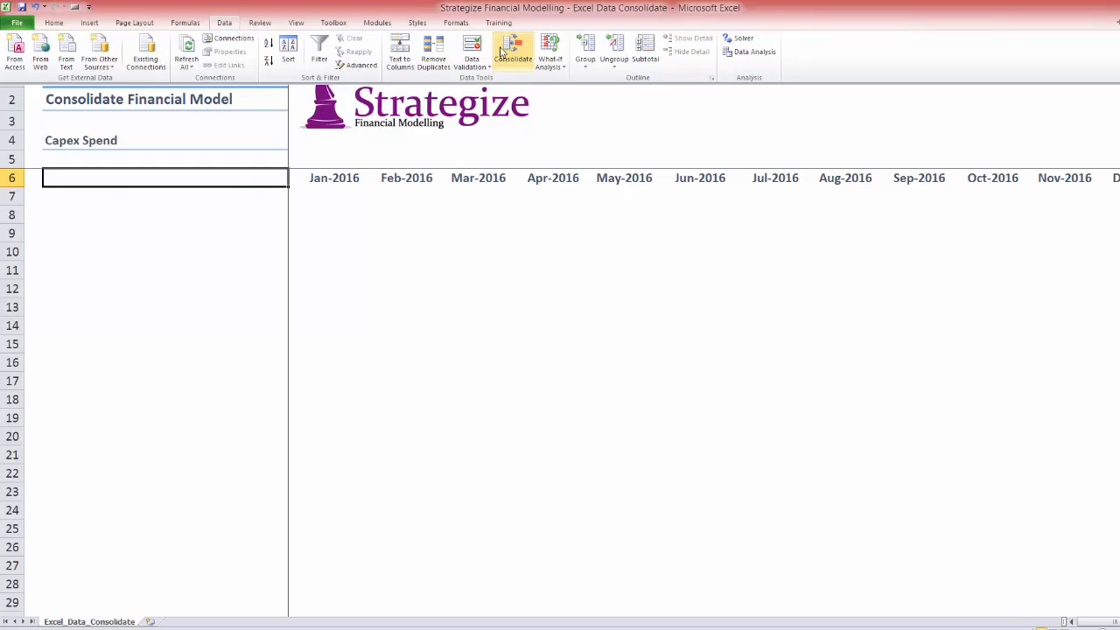
pyautogui.click(513, 49)
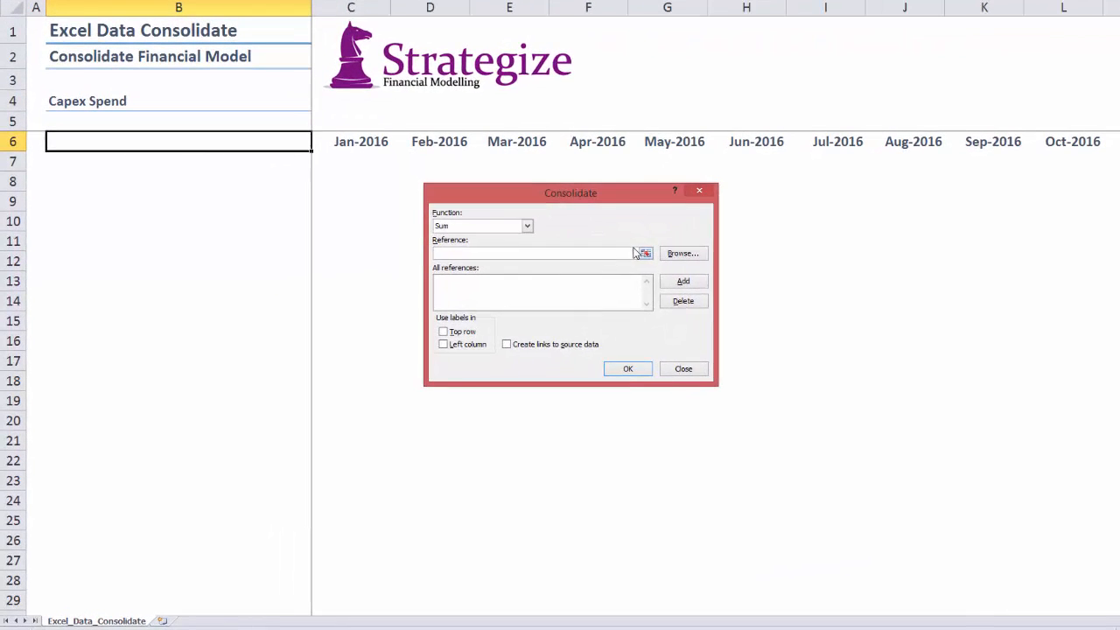
pyautogui.click(643, 252)
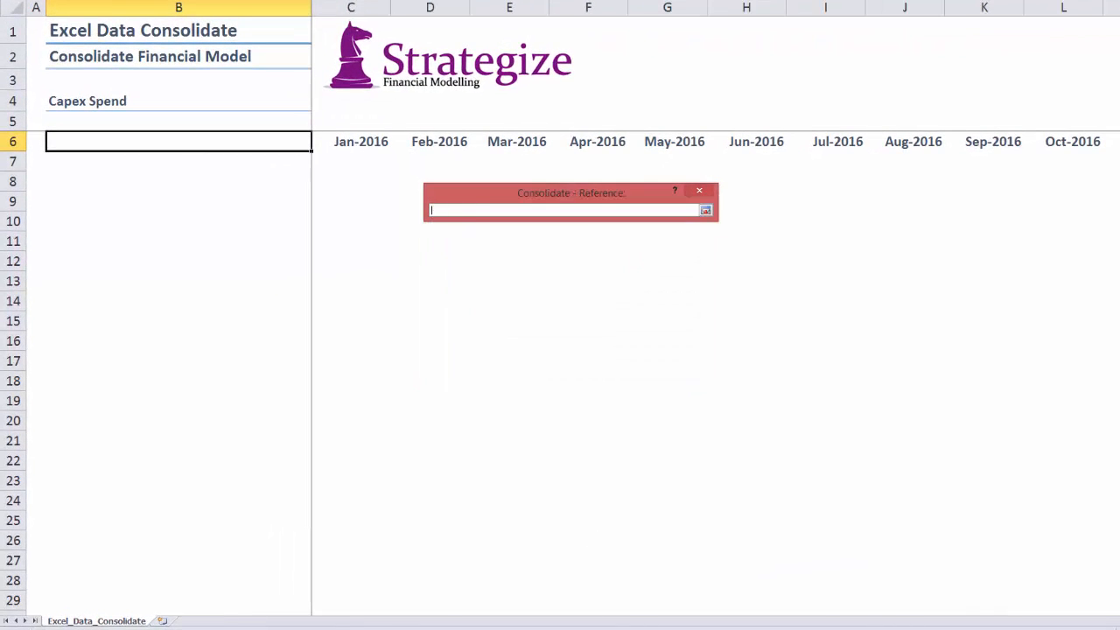
pyautogui.click(60, 619)
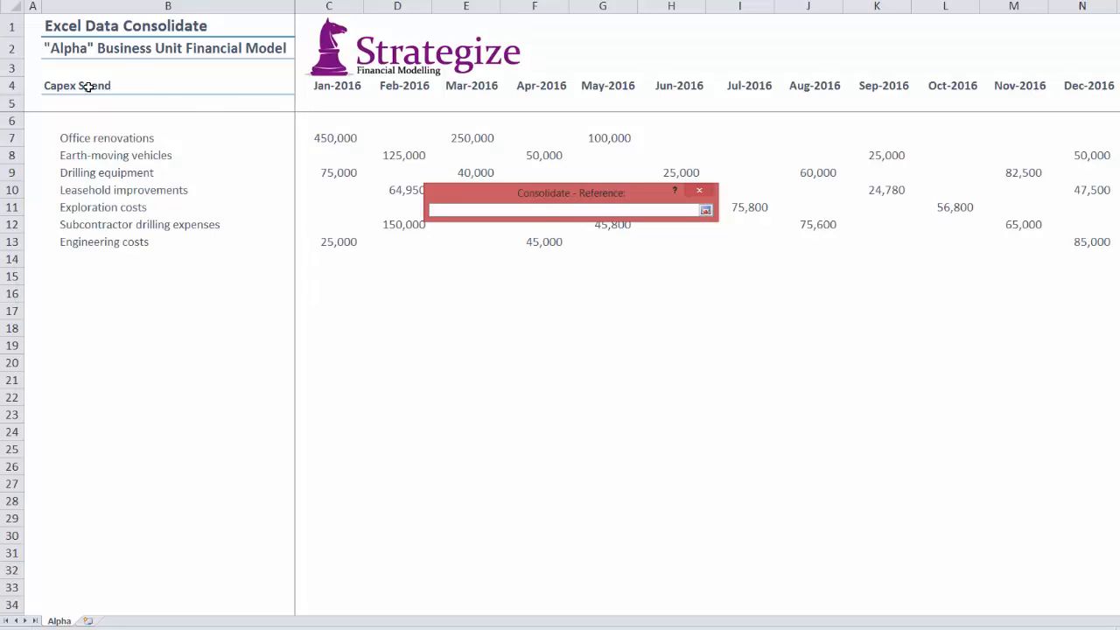
pyautogui.moveTo(42, 79); pyautogui.dragTo(759, 269)
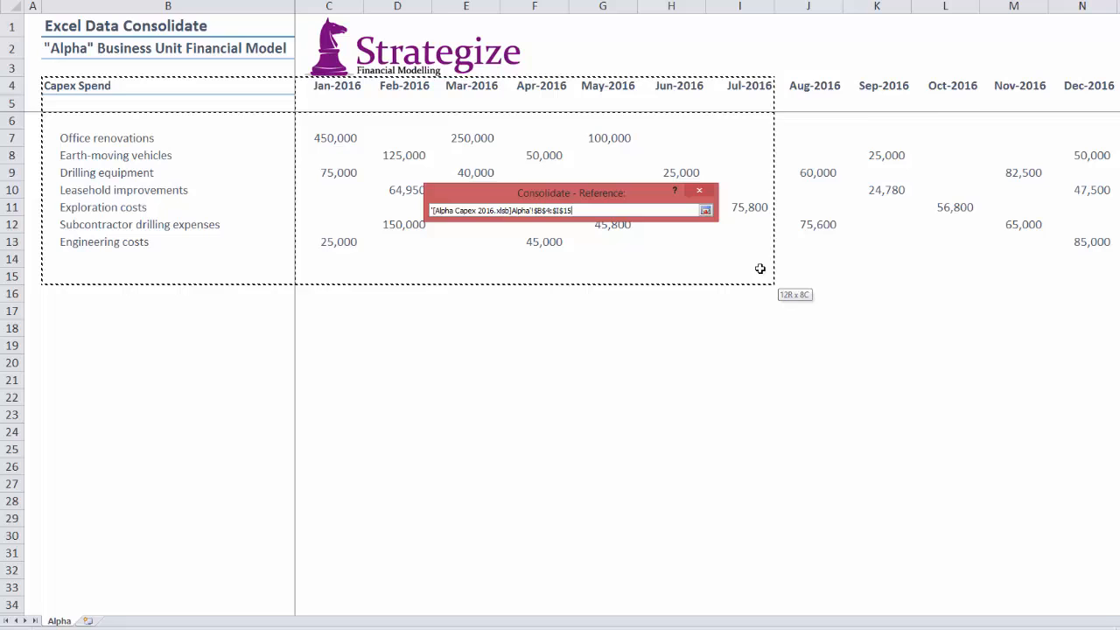
pyautogui.moveTo(759, 269); pyautogui.dragTo(1087, 252)
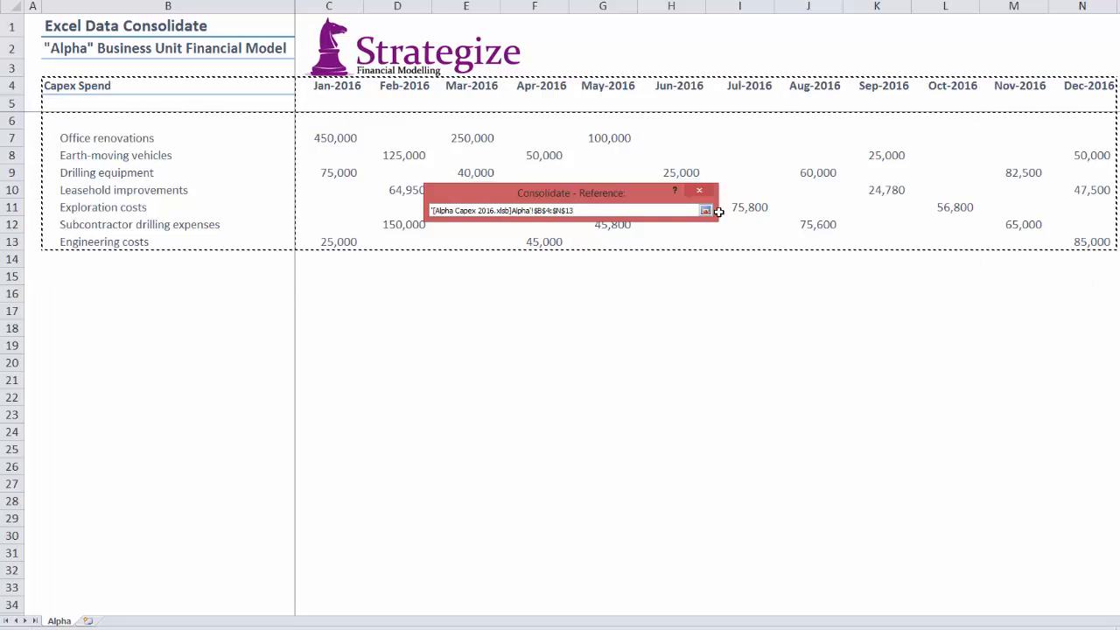
# Step: Add the Alpha $B$4:$N$13 range to the reference list and ready the next pick
pyautogui.click(705, 210)
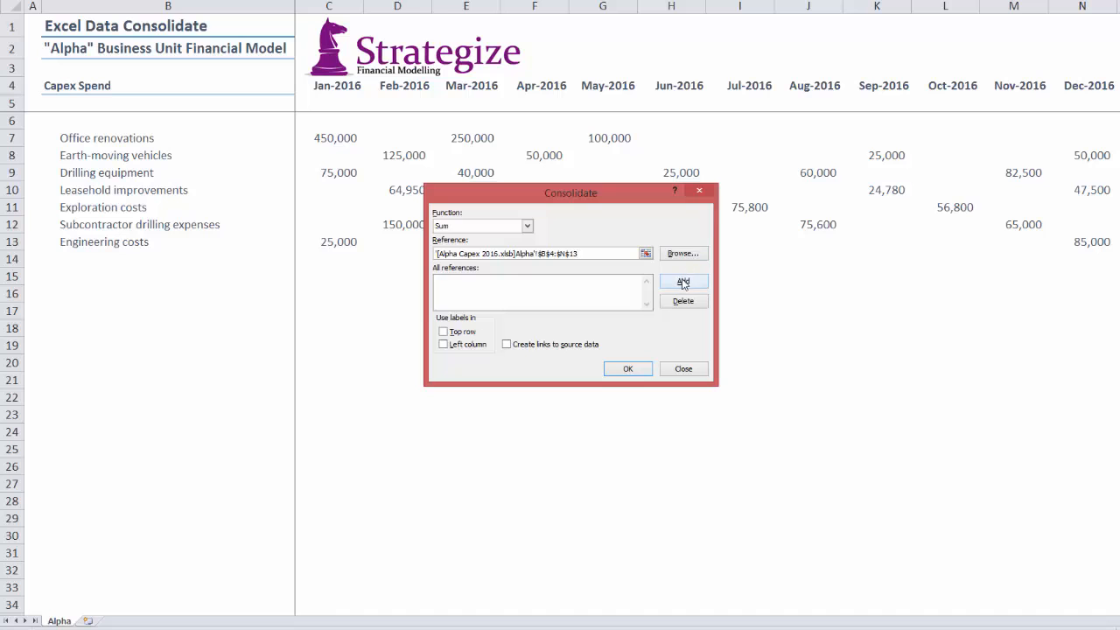
pyautogui.click(682, 279)
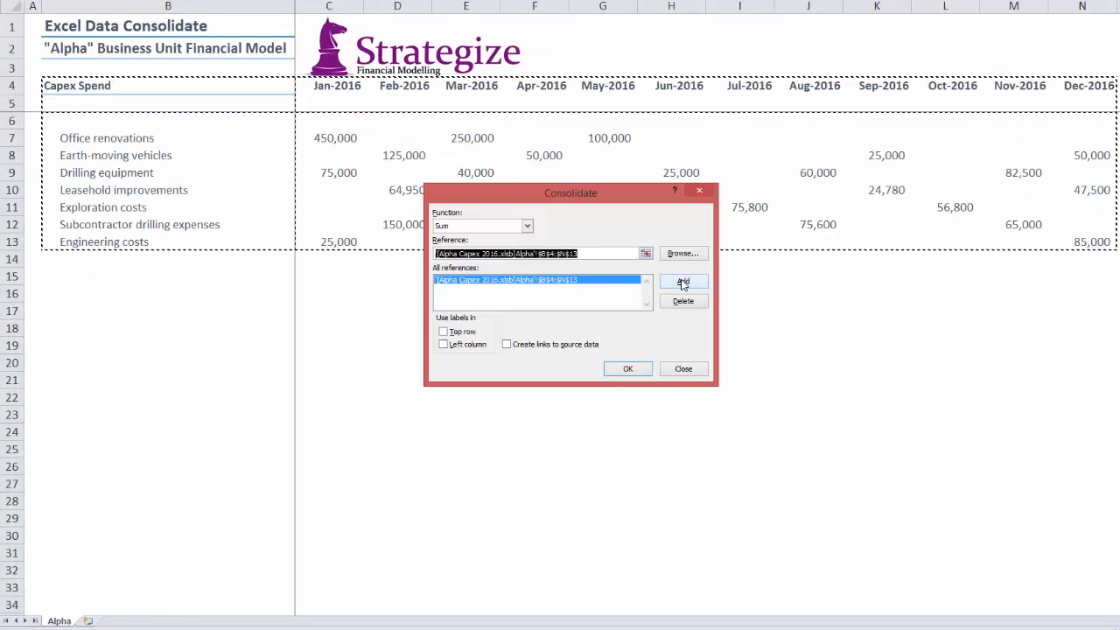
pyautogui.click(683, 280)
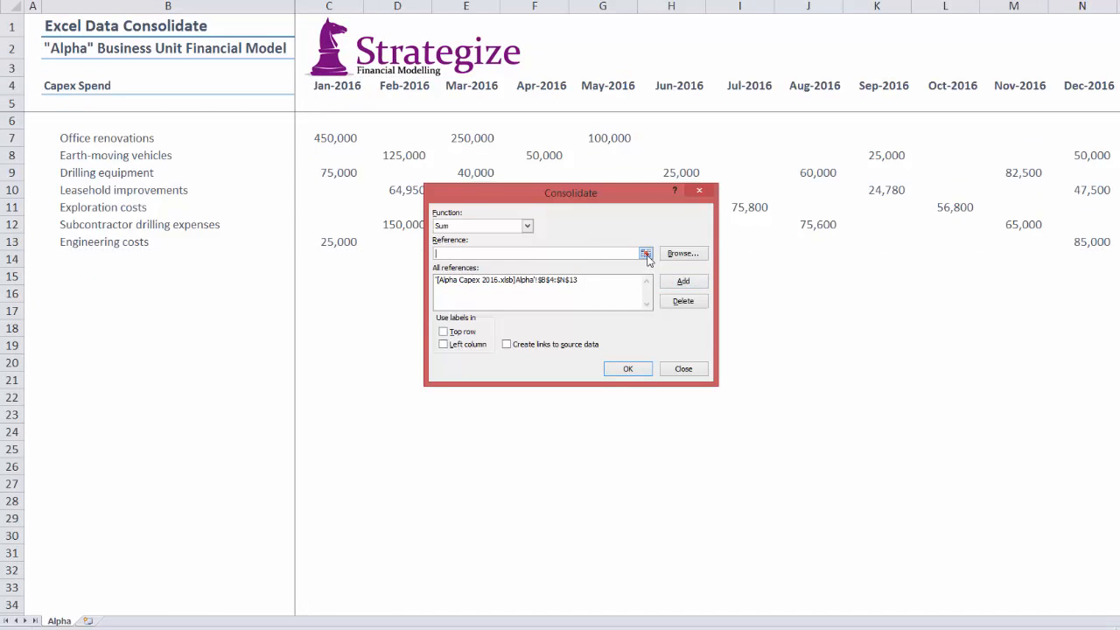
pyautogui.click(646, 254)
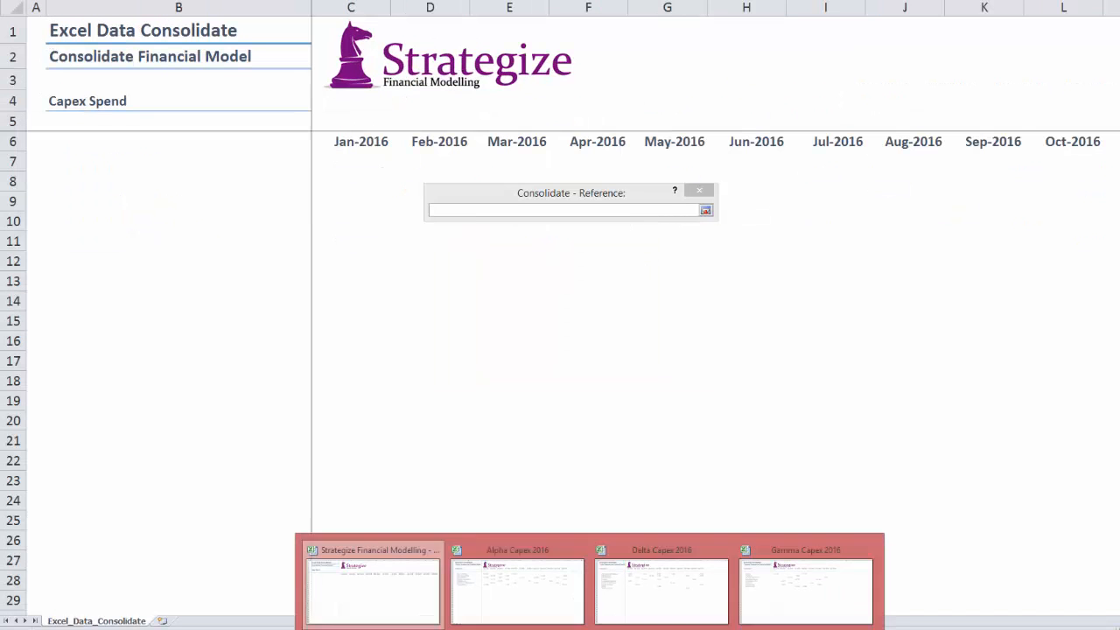
# Step: Add the Delta Capex $B$4:$M$15 range and use top-row and left-column labels
pyautogui.click(661, 591)
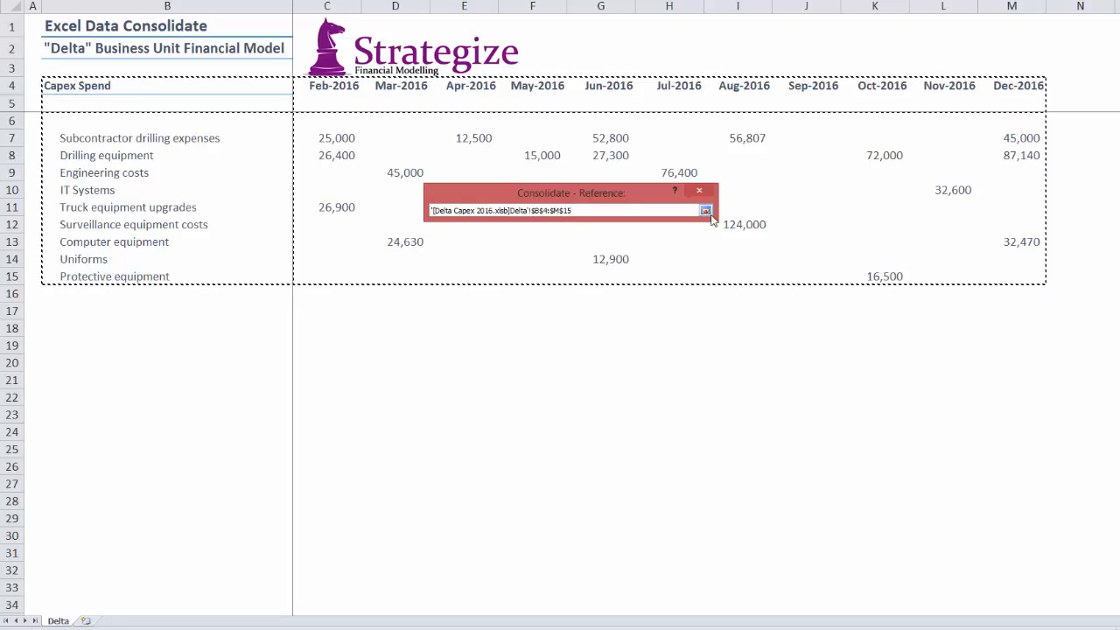
pyautogui.click(705, 210)
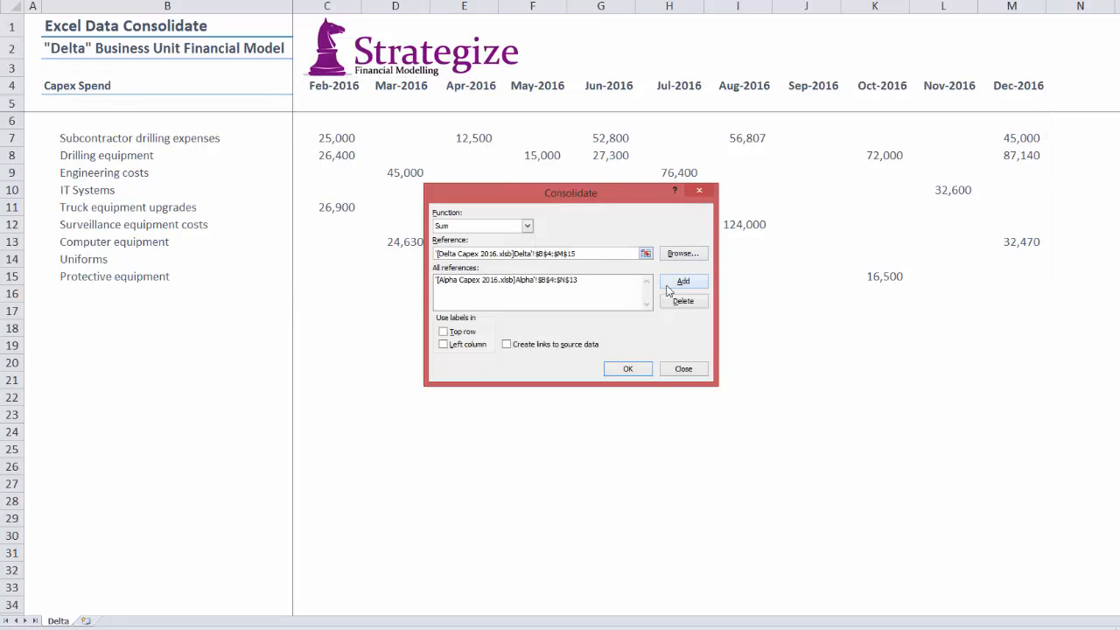
pyautogui.click(682, 280)
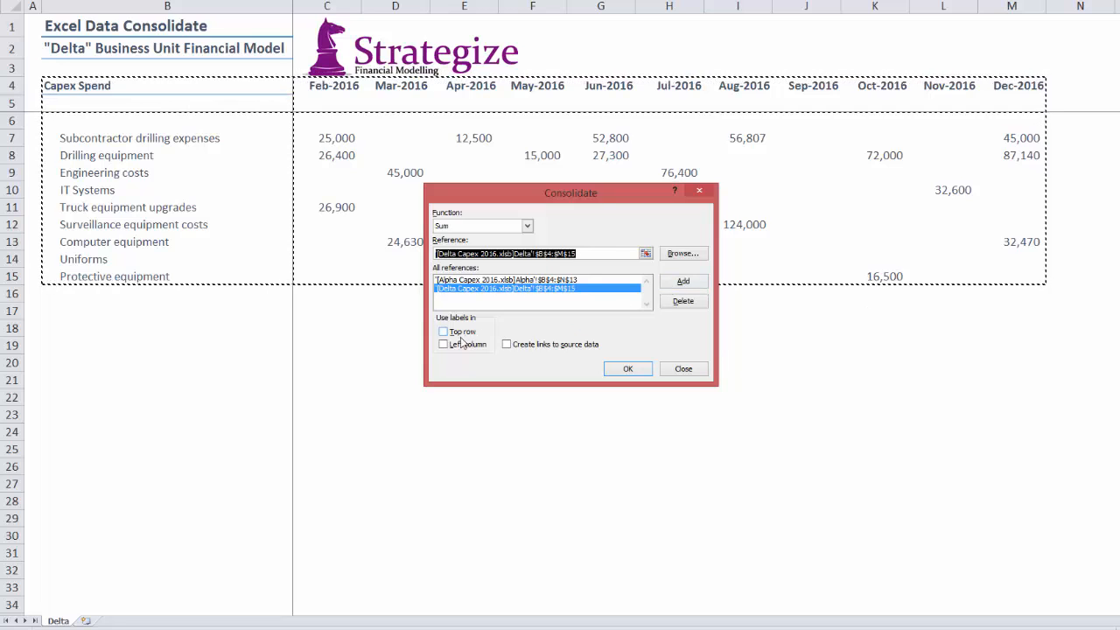
pyautogui.click(445, 331)
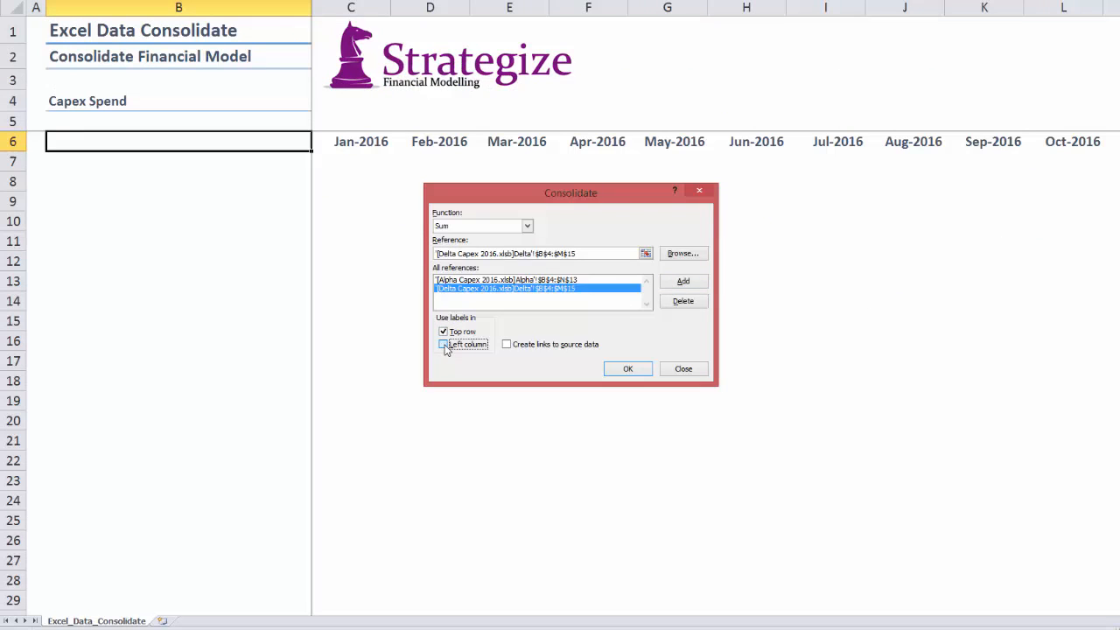
pyautogui.click(444, 343)
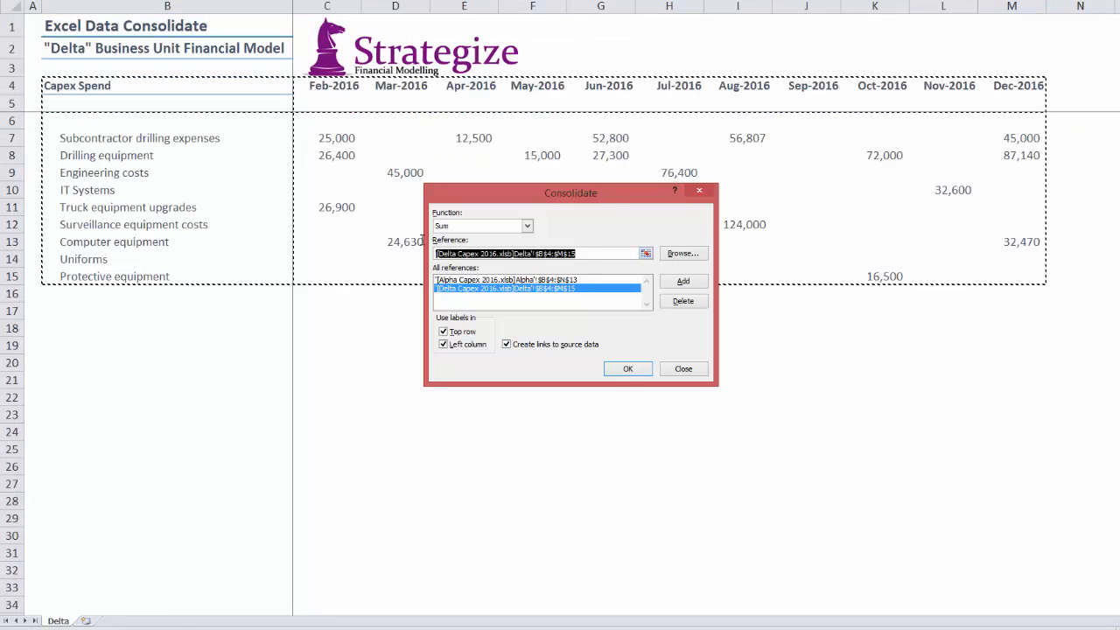
# Step: Add the Gamma Capex $B$4:$K$14 range and review the Delta and Gamma references
pyautogui.click(645, 252)
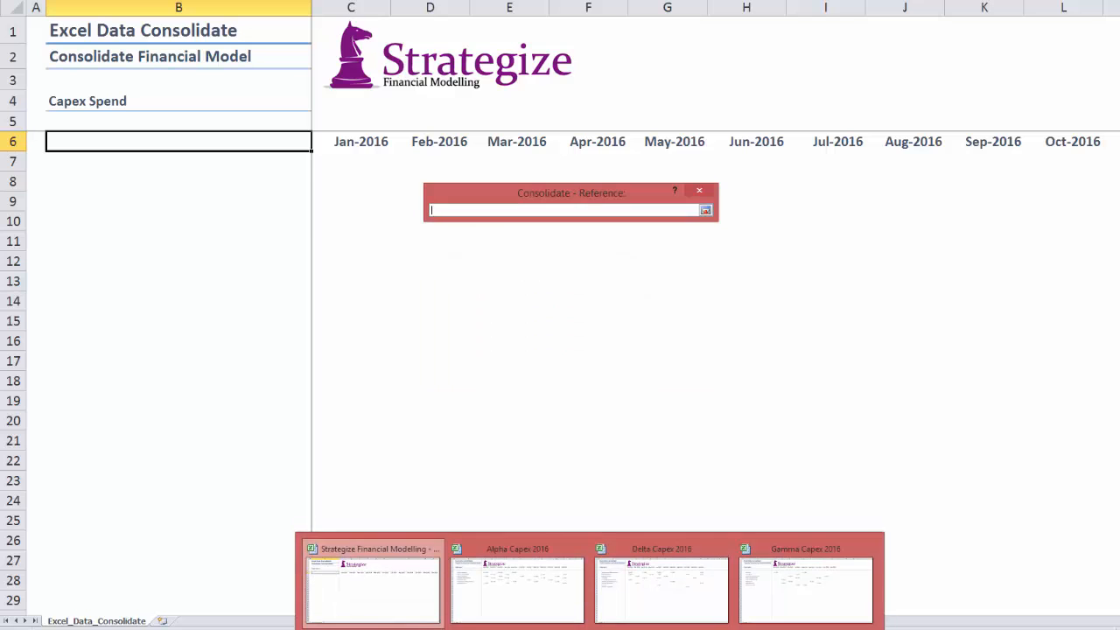
pyautogui.click(805, 586)
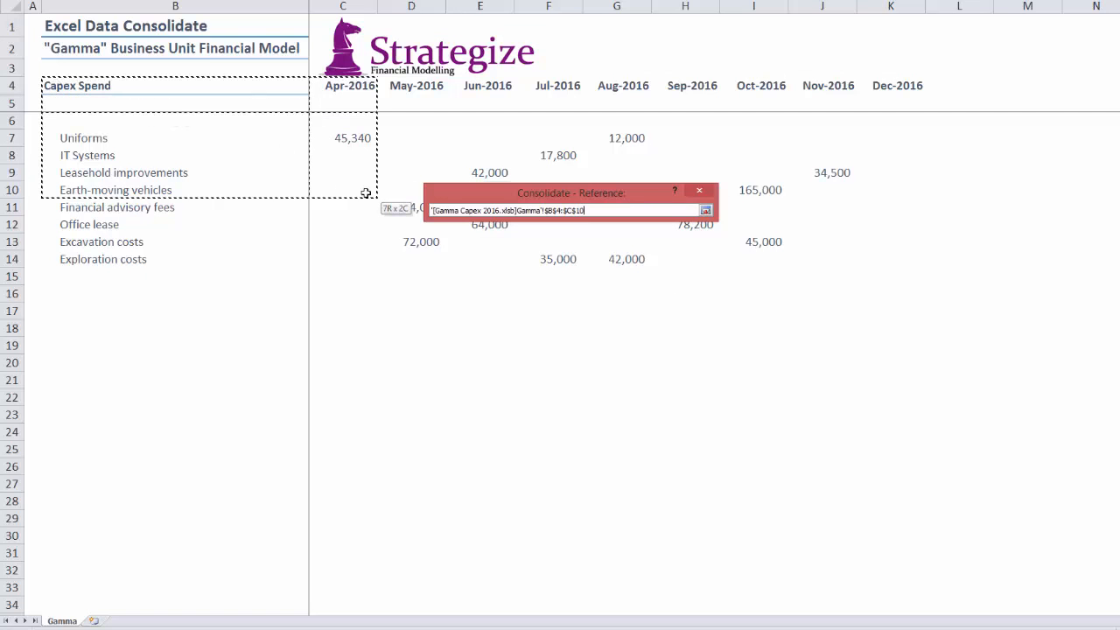
pyautogui.moveTo(365, 191); pyautogui.dragTo(896, 255)
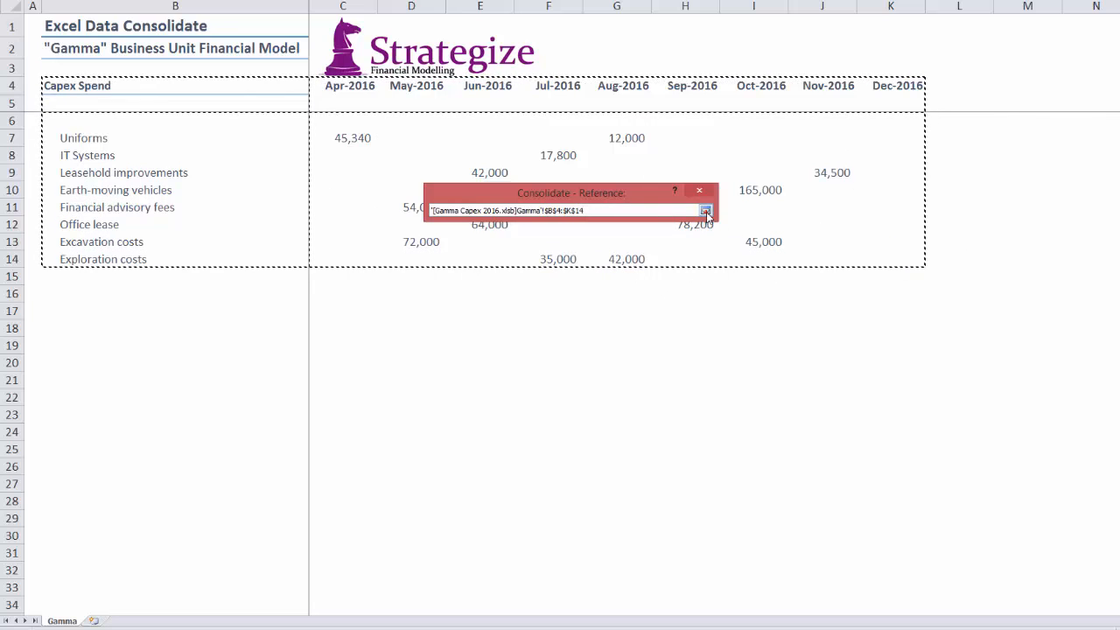
pyautogui.click(705, 210)
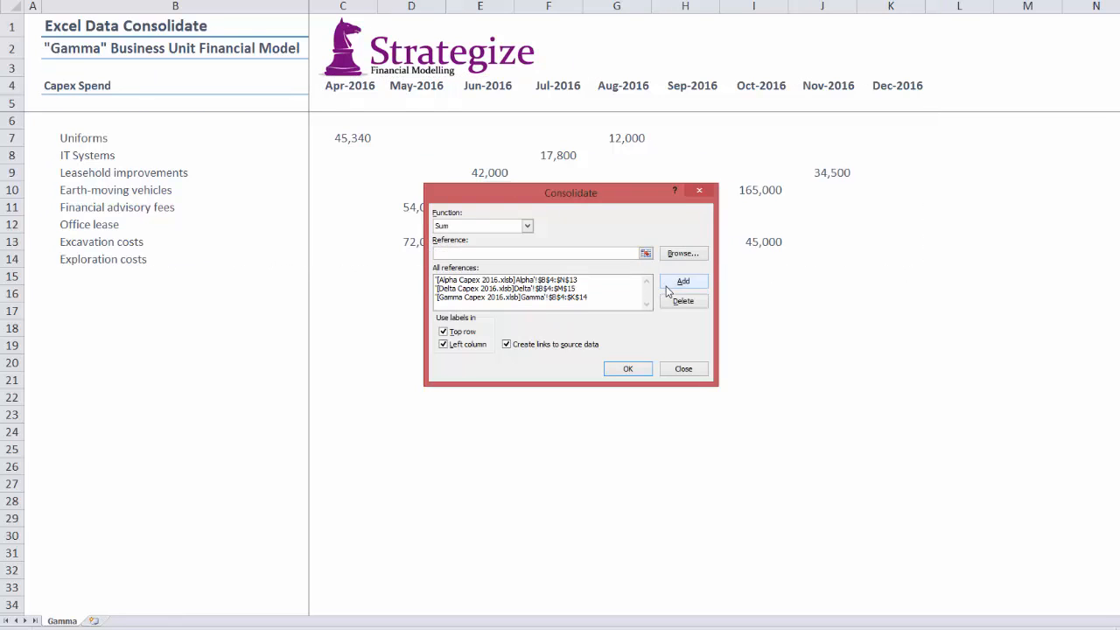
pyautogui.moveTo(591, 283)
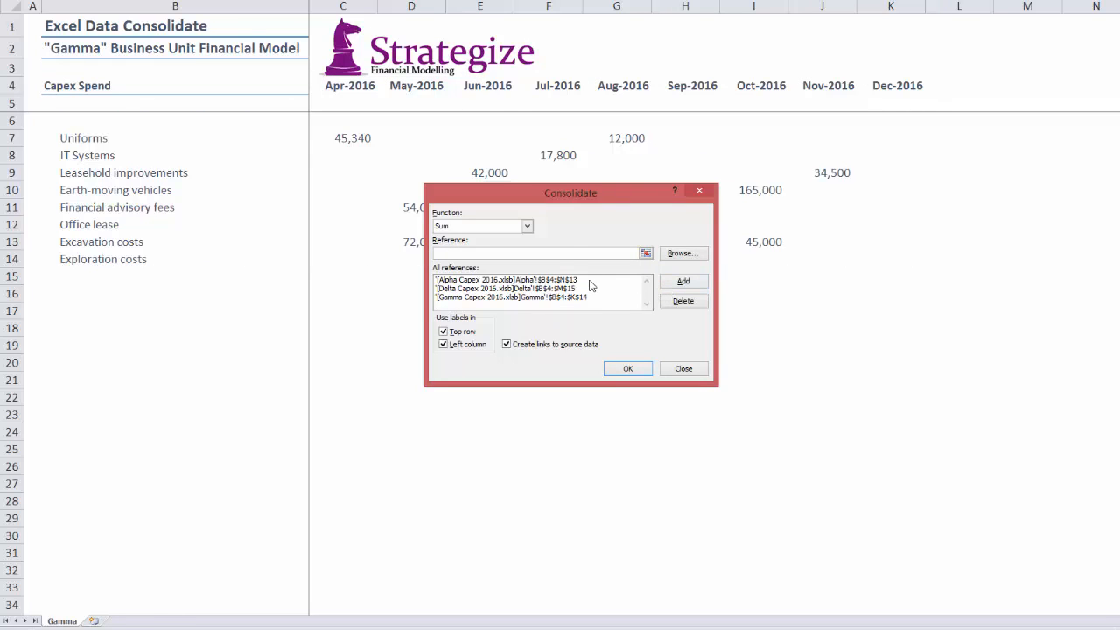
pyautogui.click(504, 288)
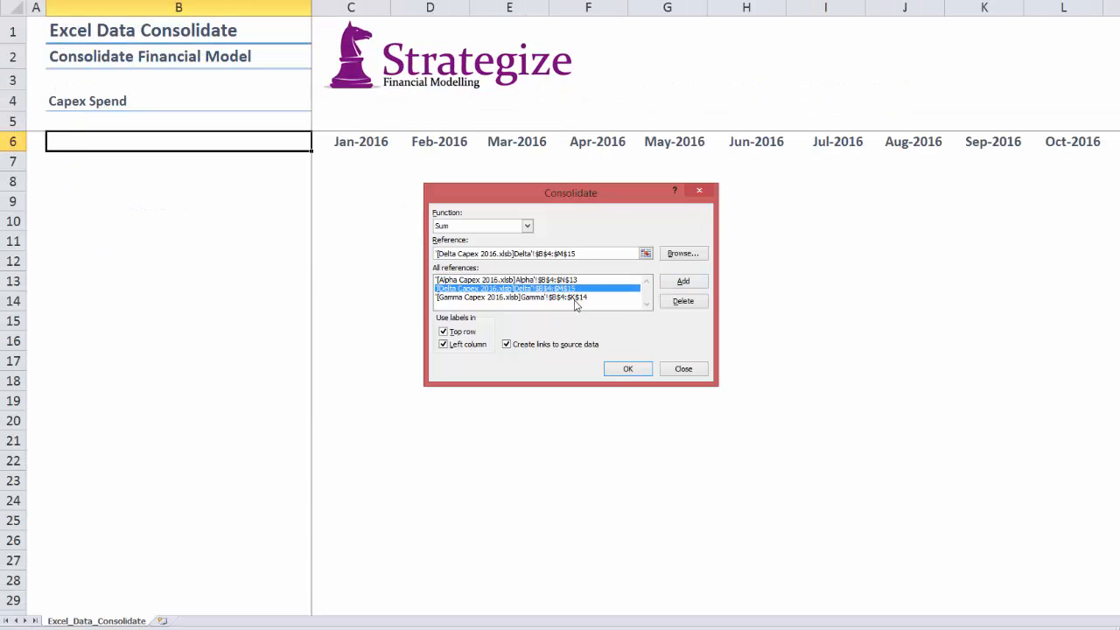
pyautogui.click(511, 298)
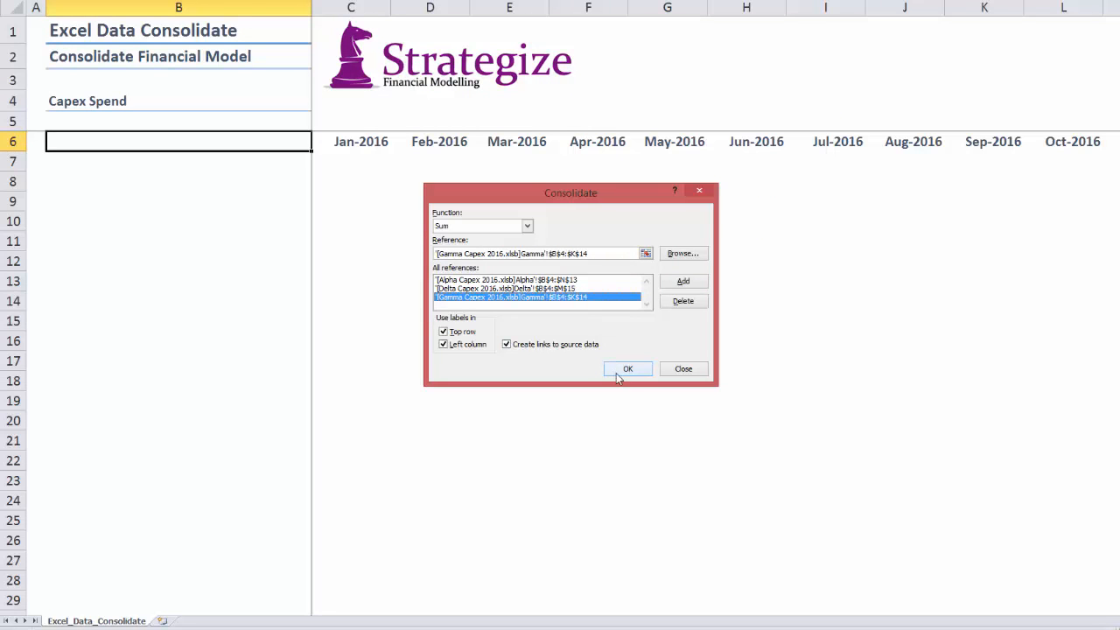
# Step: Run the consolidation and expand Office renovations, Earth-moving vehicles, Drilling equipment, Leasehold improvements, Financial advisory fees, Office lease and Exploration costs
pyautogui.click(626, 368)
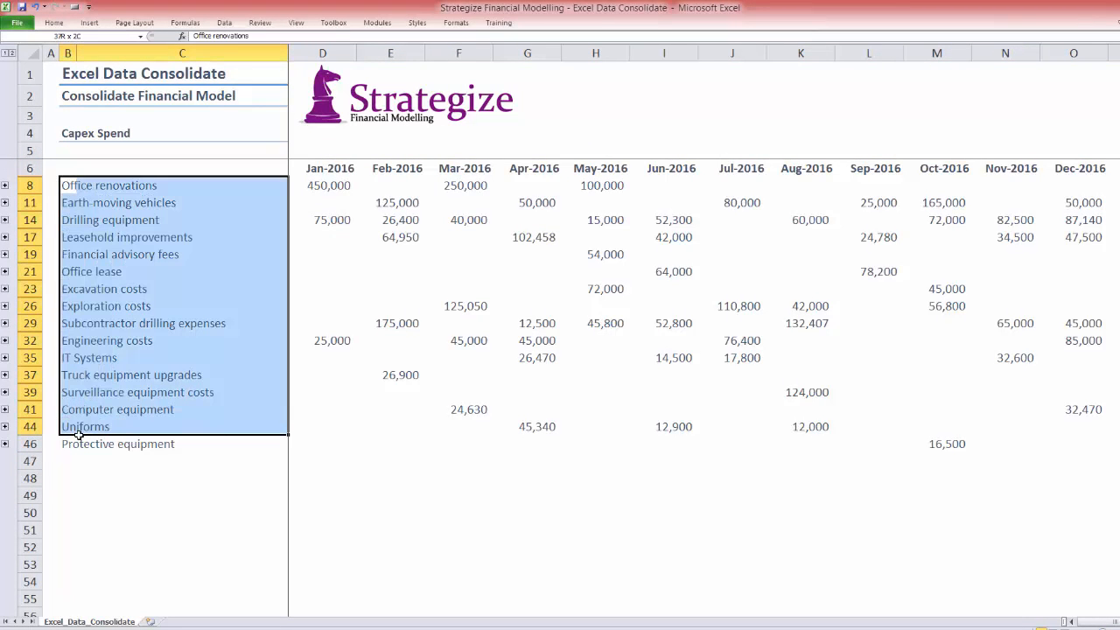
pyautogui.click(119, 444)
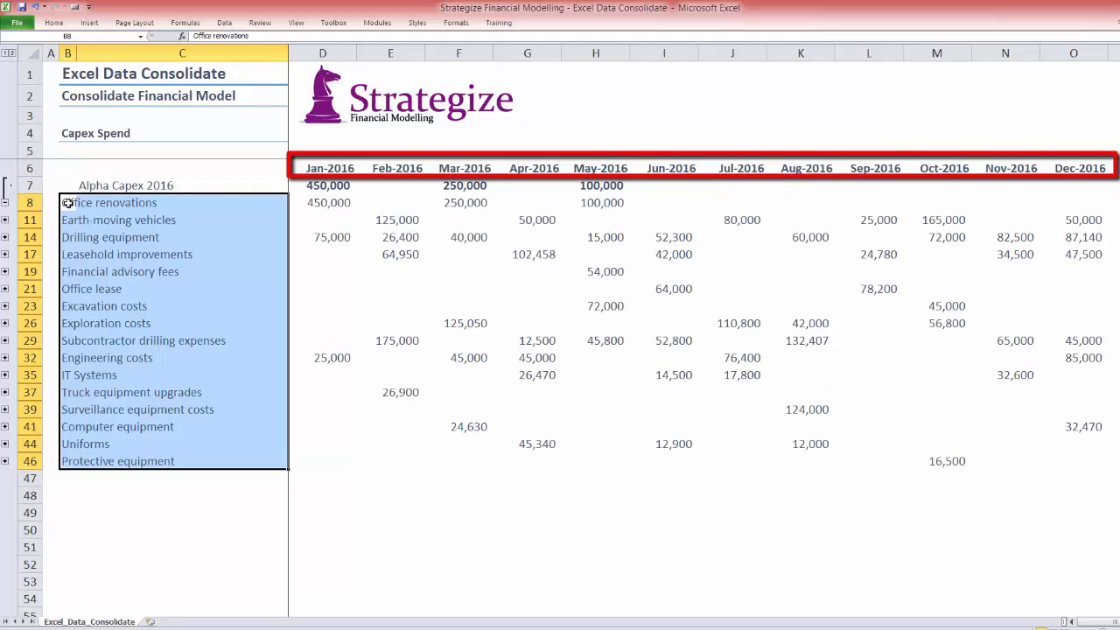
pyautogui.click(7, 203)
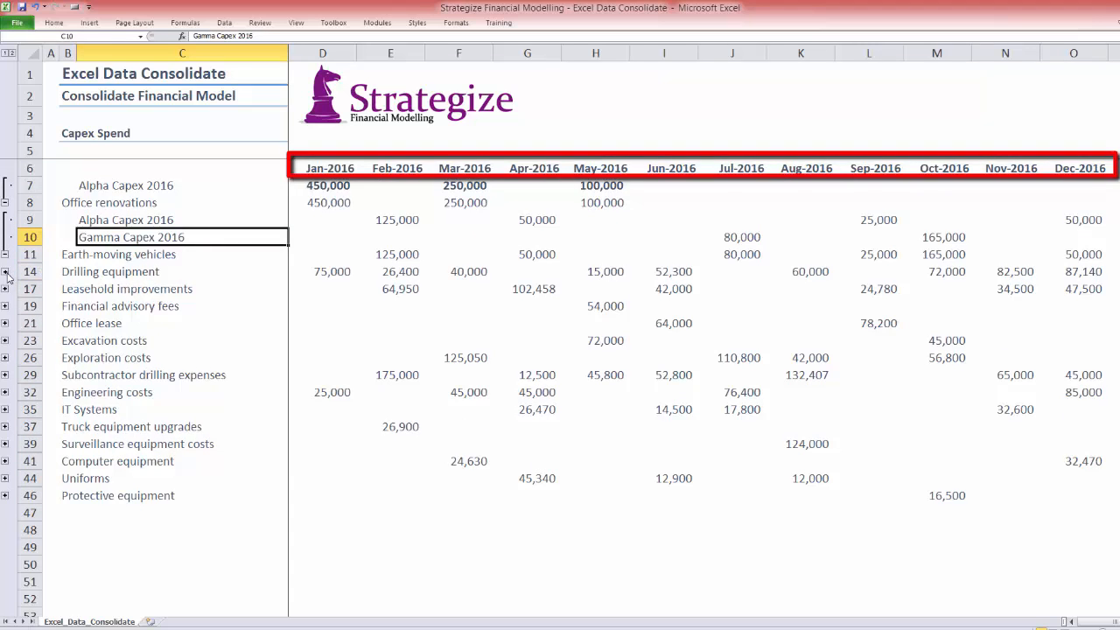
pyautogui.click(7, 271)
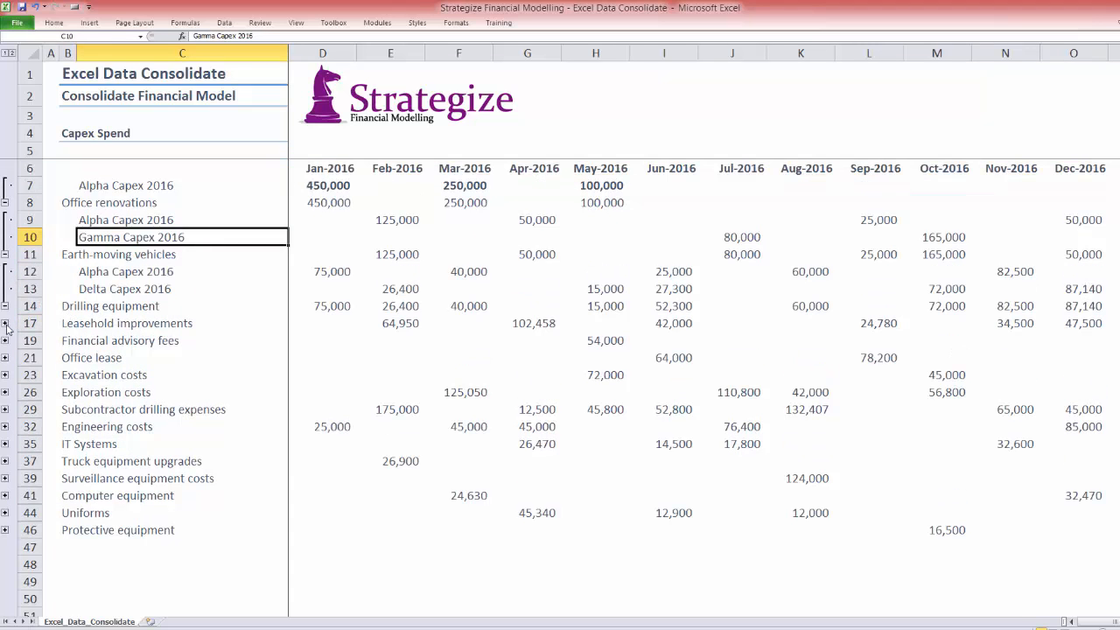
pyautogui.click(7, 315)
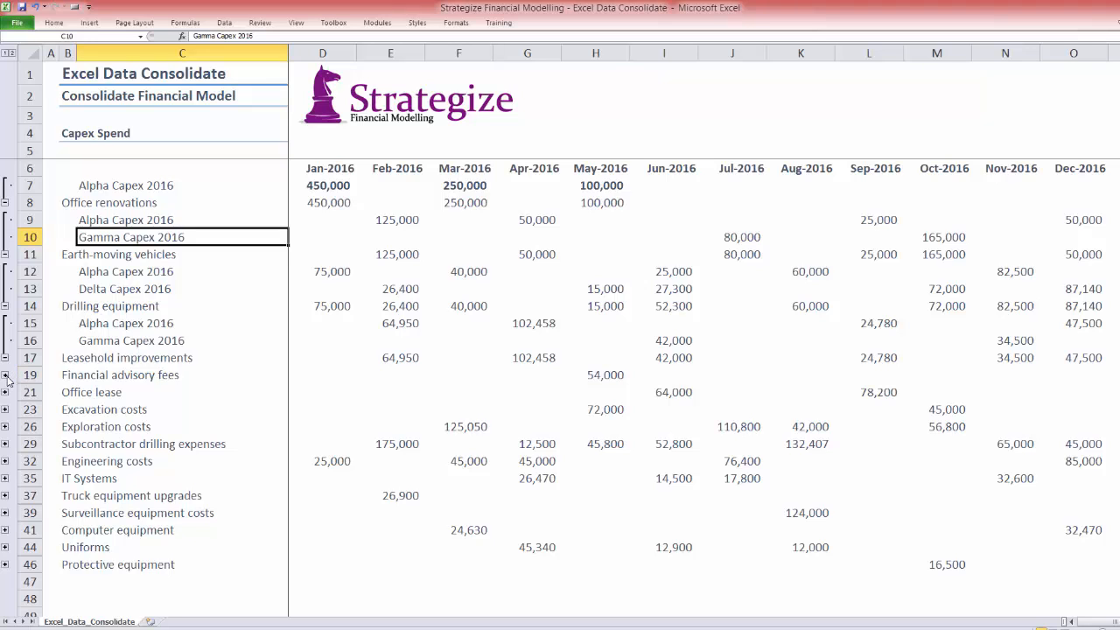
pyautogui.click(7, 374)
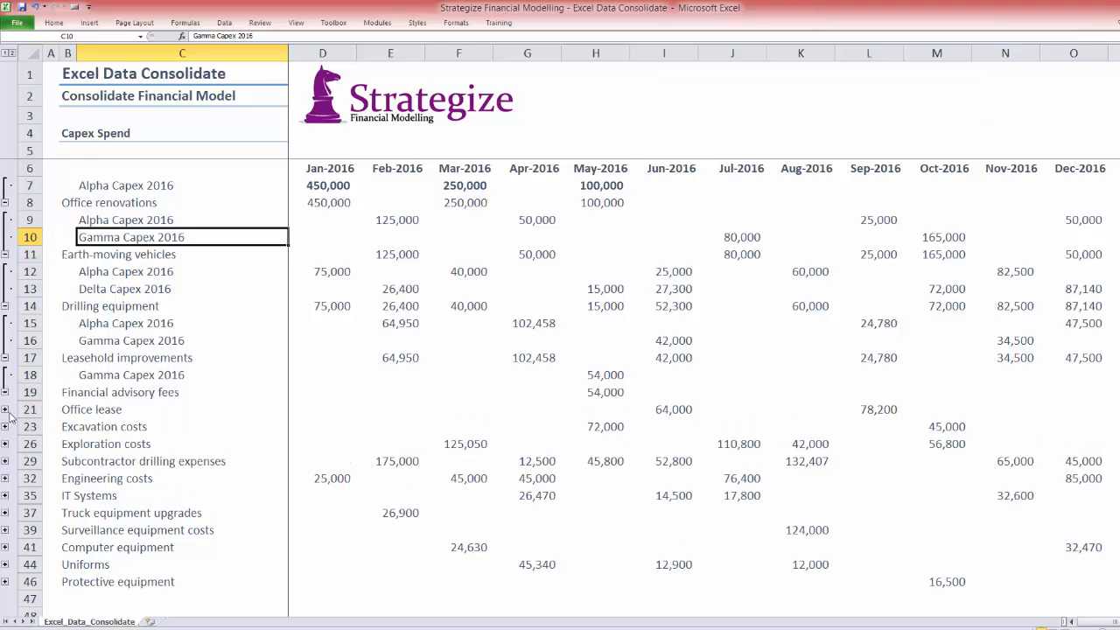
pyautogui.click(7, 445)
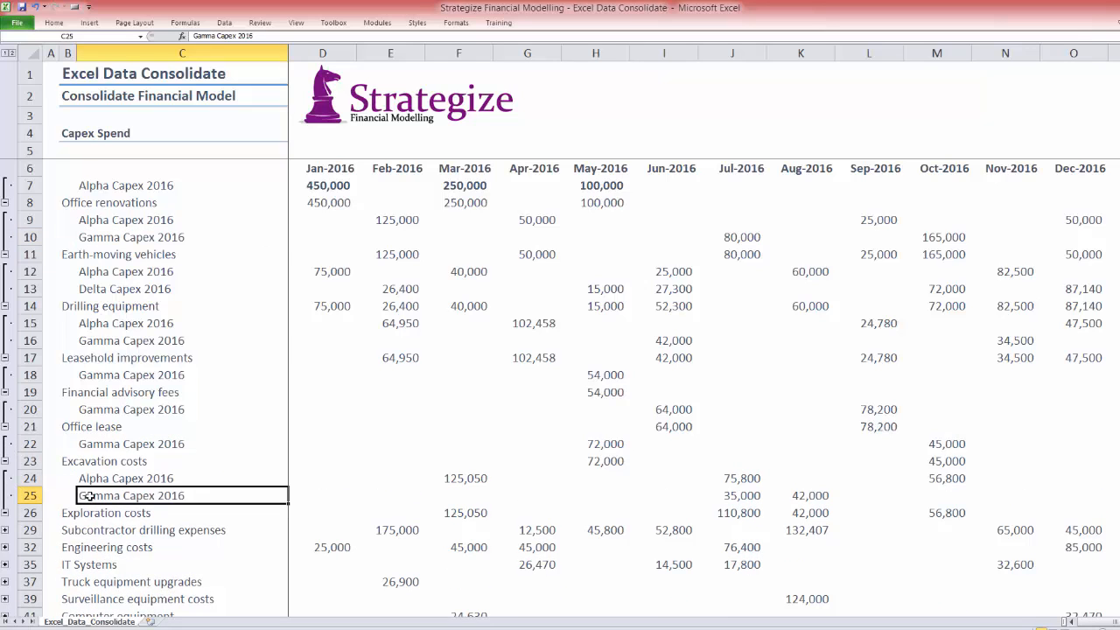
pyautogui.click(322, 203)
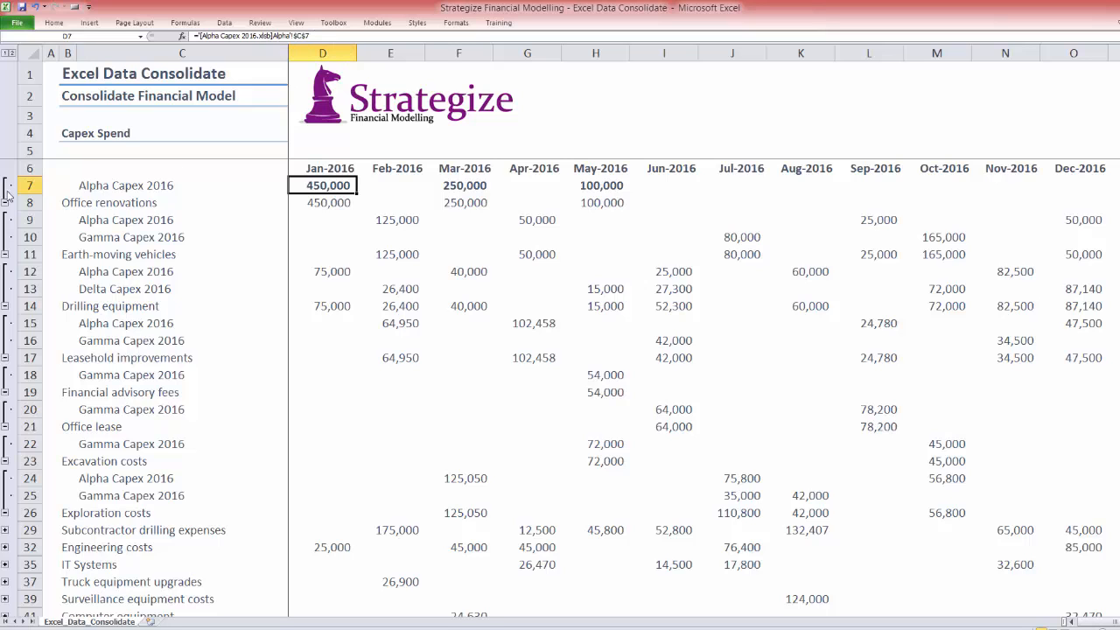
# Step: Inspect the Alpha and Delta source links behind values such as 125,000 and 26,400
pyautogui.click(28, 185)
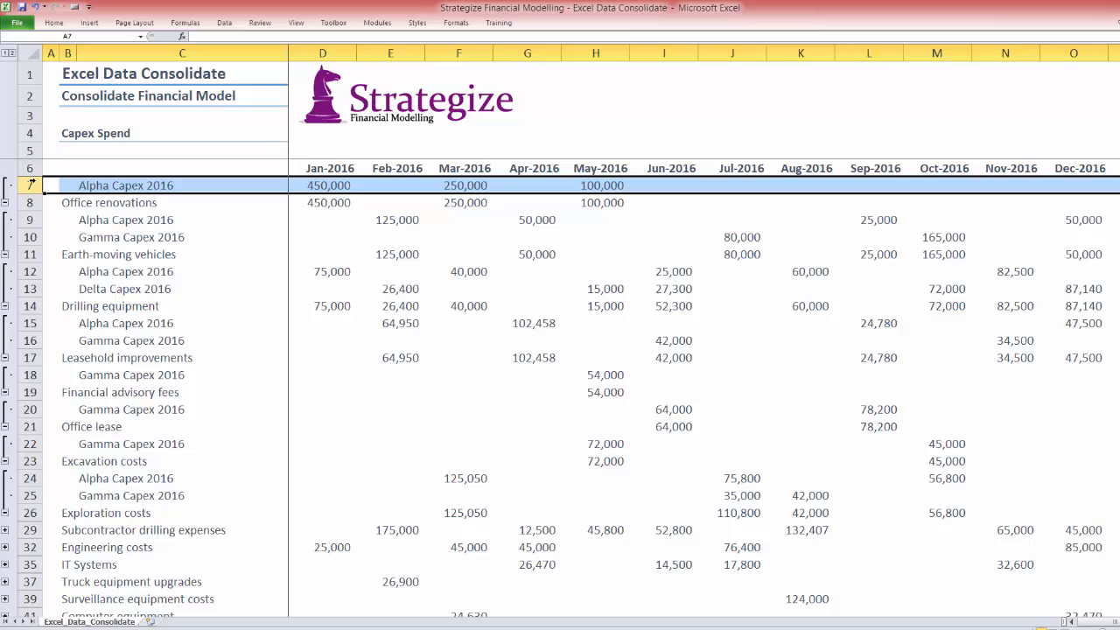
pyautogui.click(390, 221)
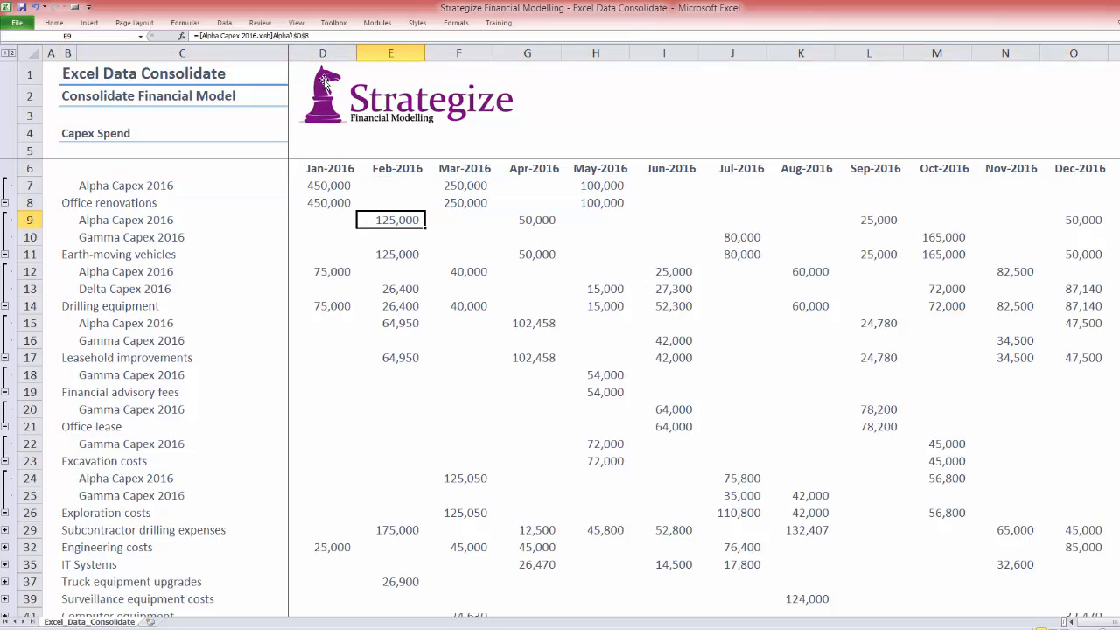
pyautogui.moveTo(569, 272)
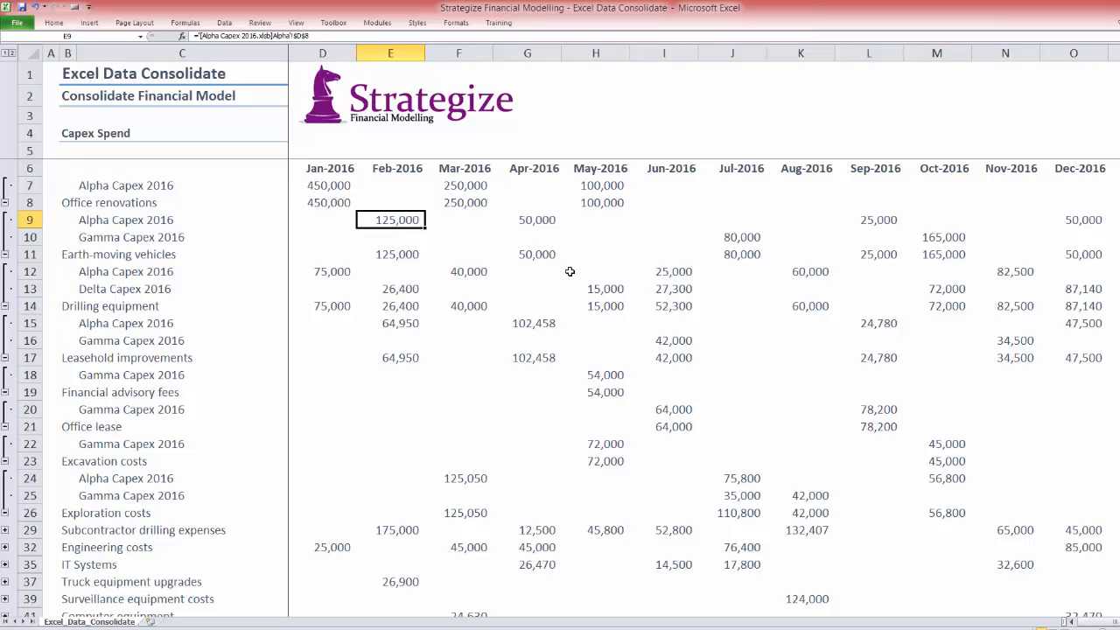
pyautogui.click(182, 288)
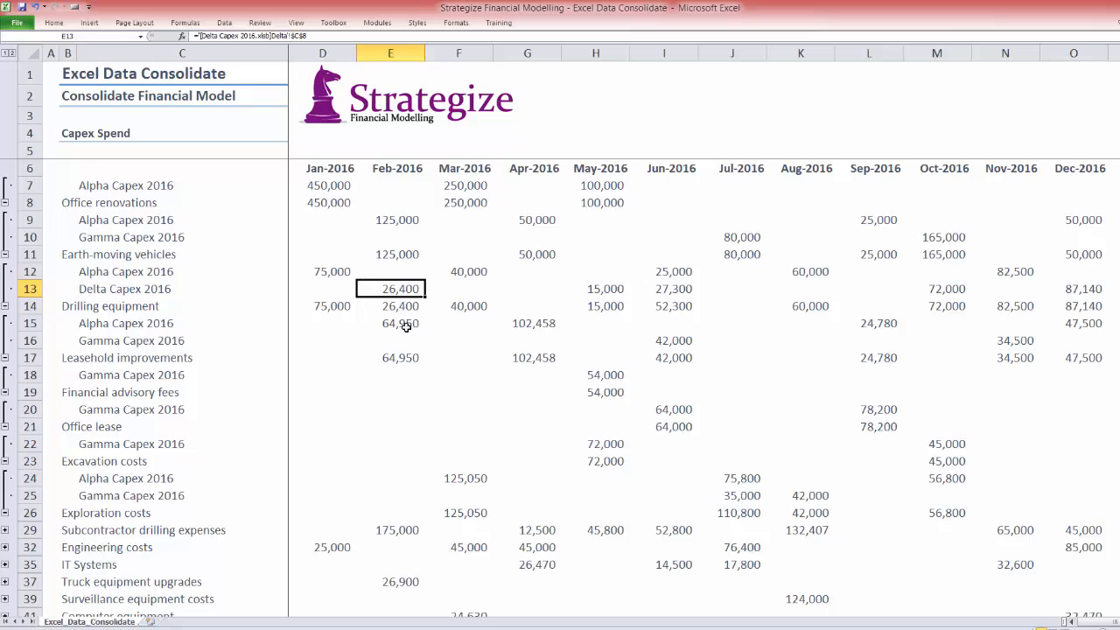
pyautogui.click(665, 339)
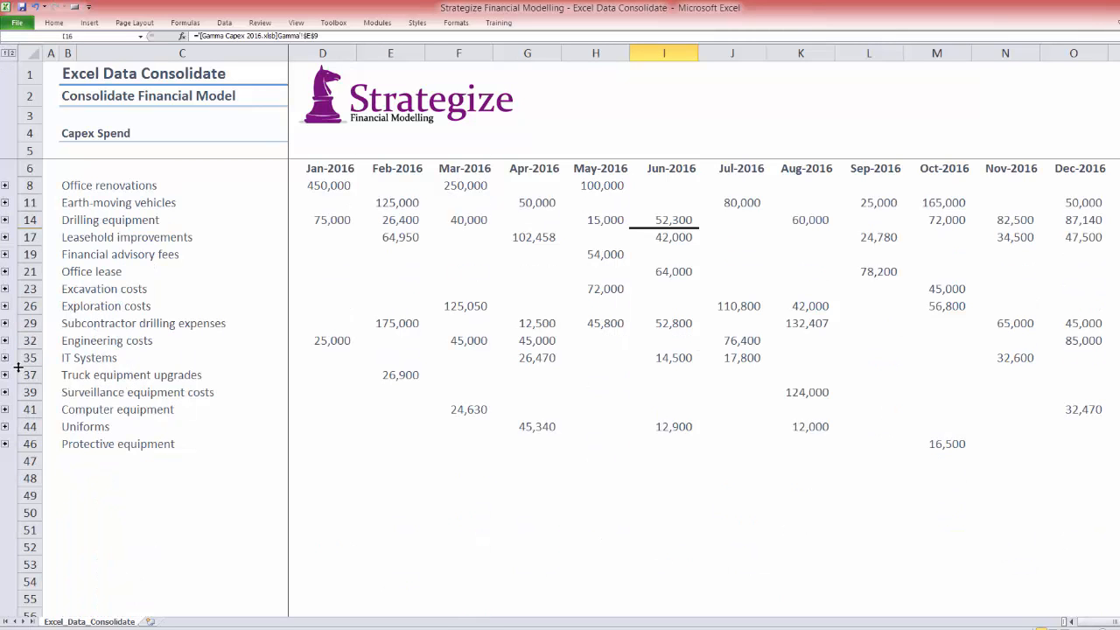
# Step: Expand and collapse the Uniforms group, then select D48 for the January total
pyautogui.click(5, 427)
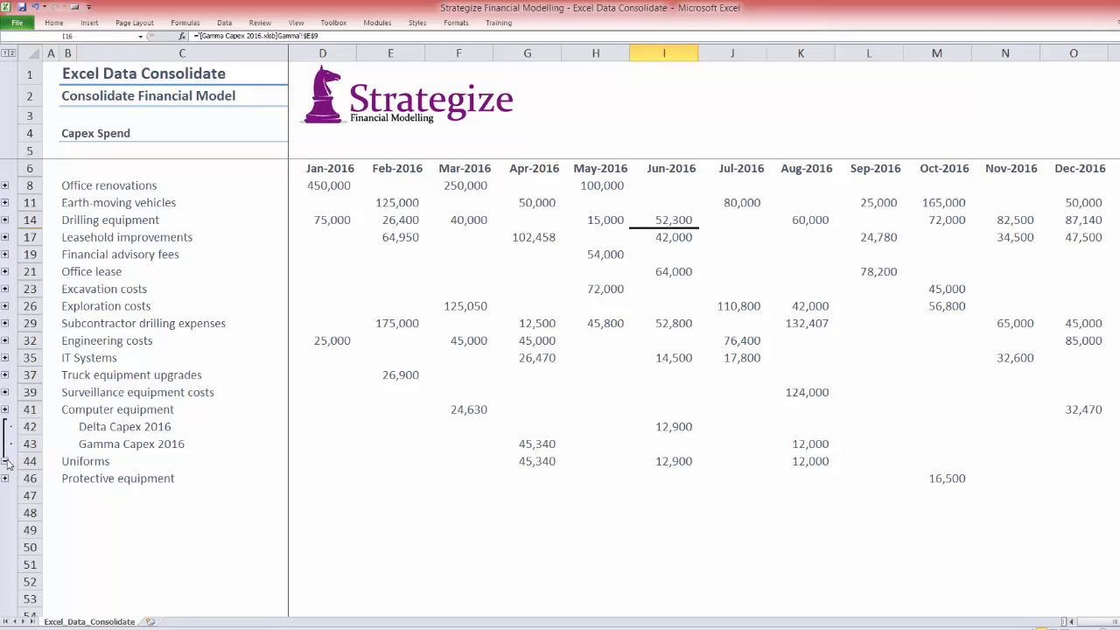
pyautogui.click(5, 444)
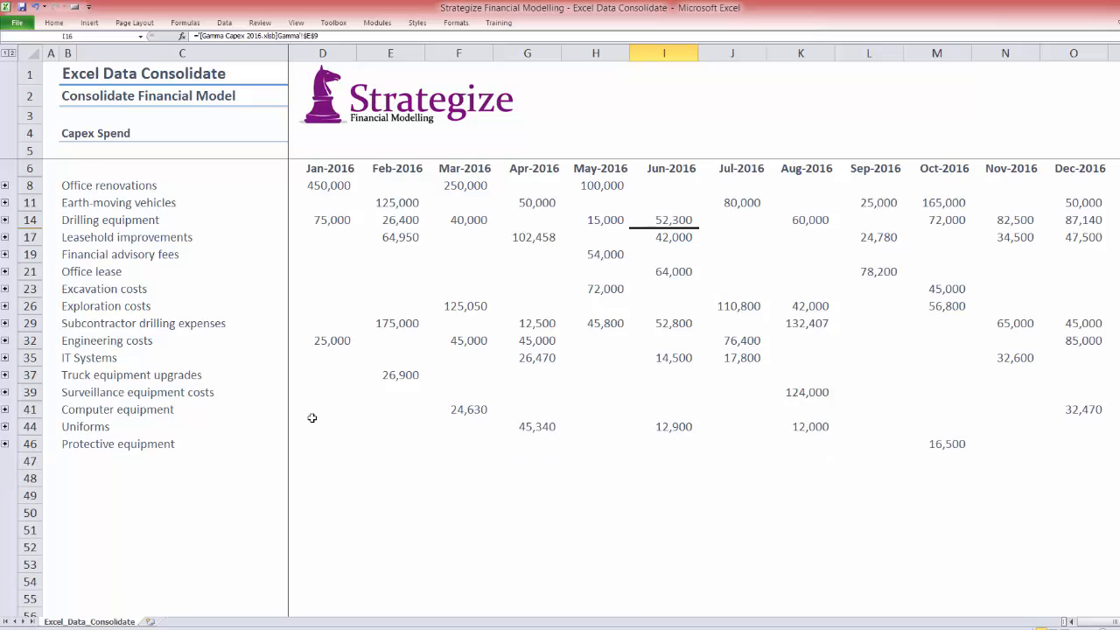
pyautogui.click(322, 478)
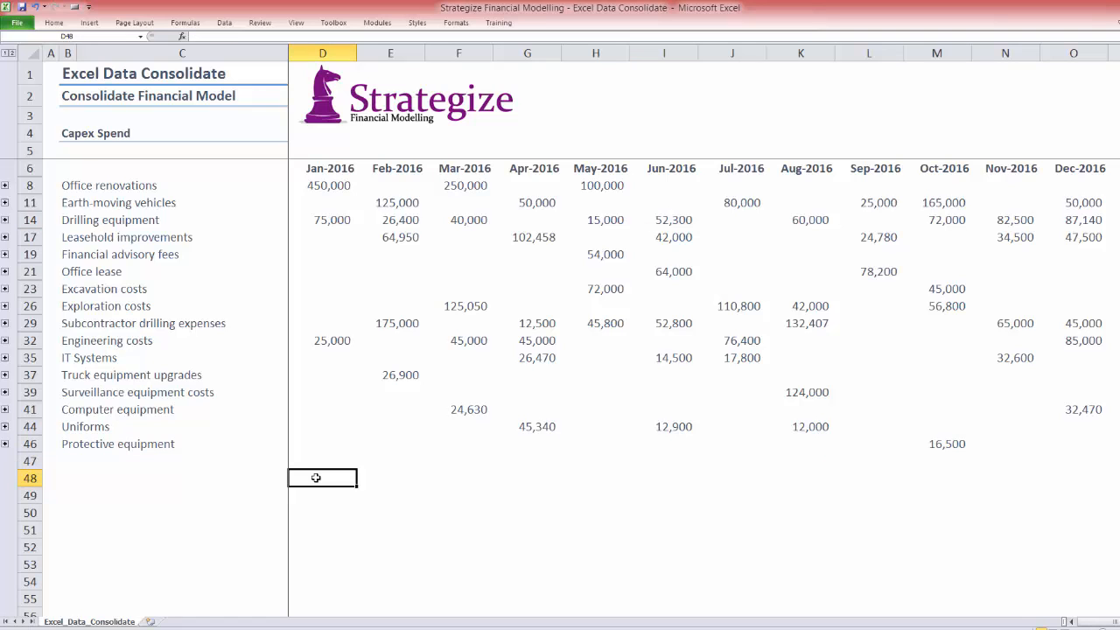
# Step: Enter =AGGREGATE(9,5,D8:D47) in D48, returning 550,000 for January
pyautogui.write('=ag')
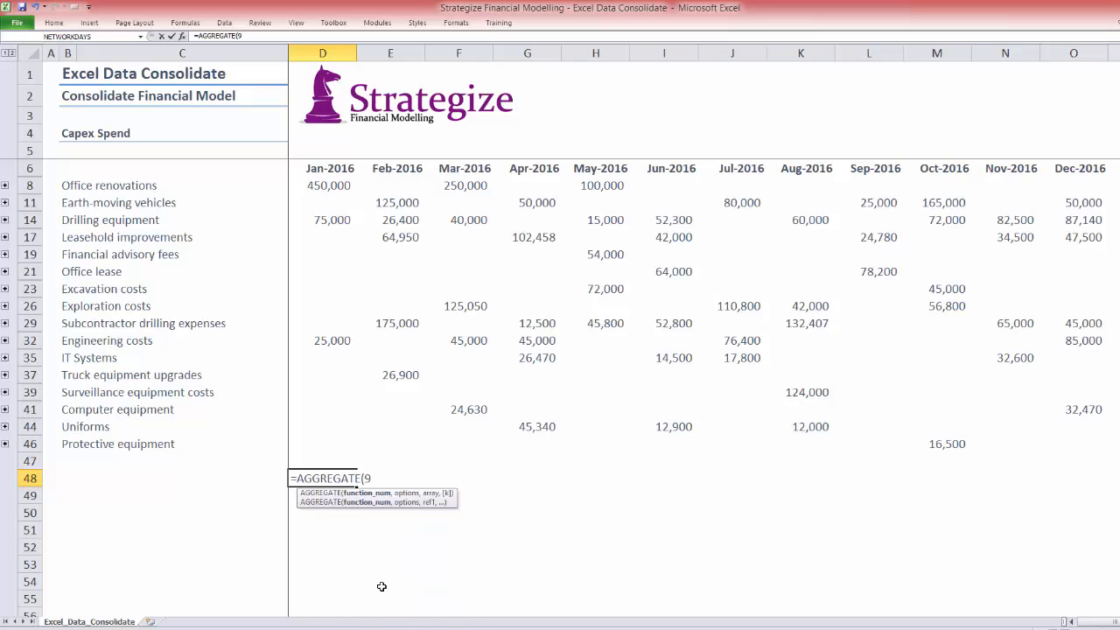
pyautogui.write(',5')
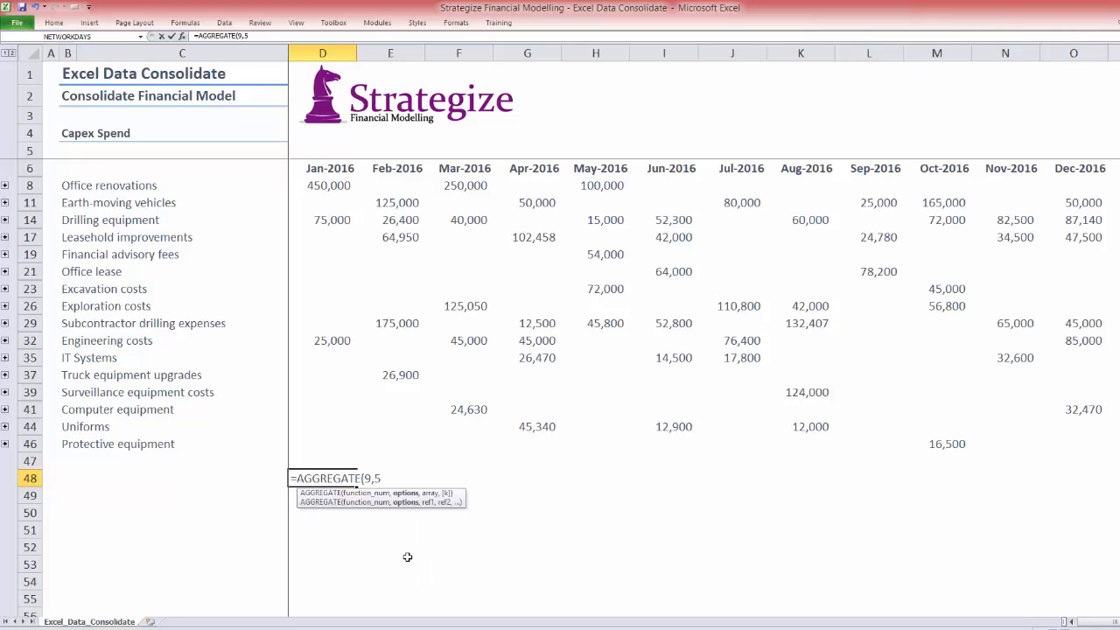
pyautogui.write(',D8:D47')
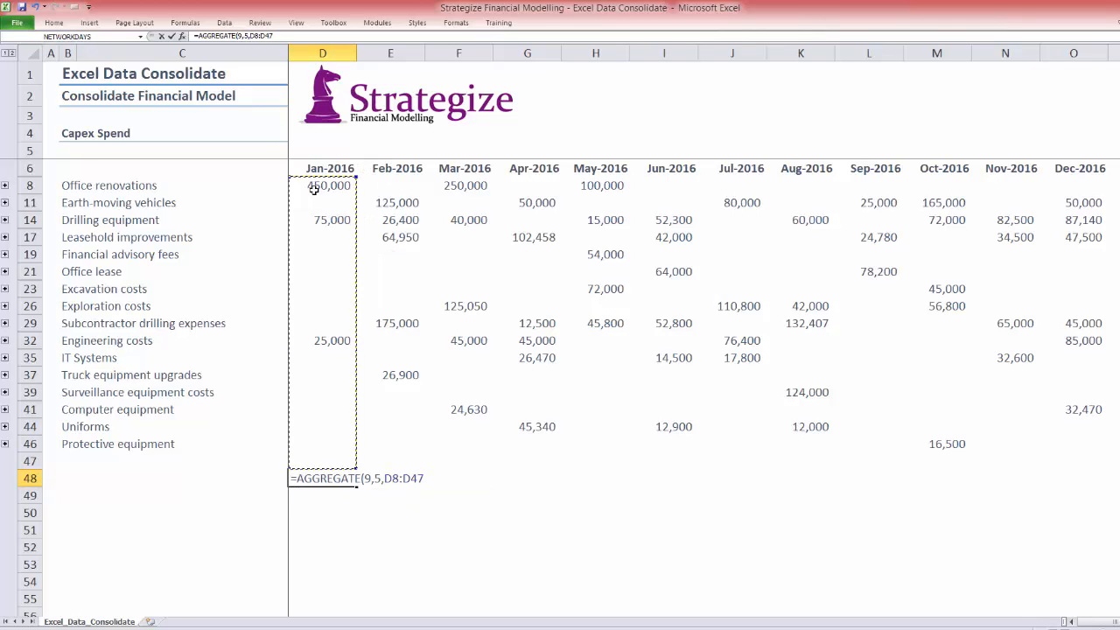
pyautogui.press('Return')
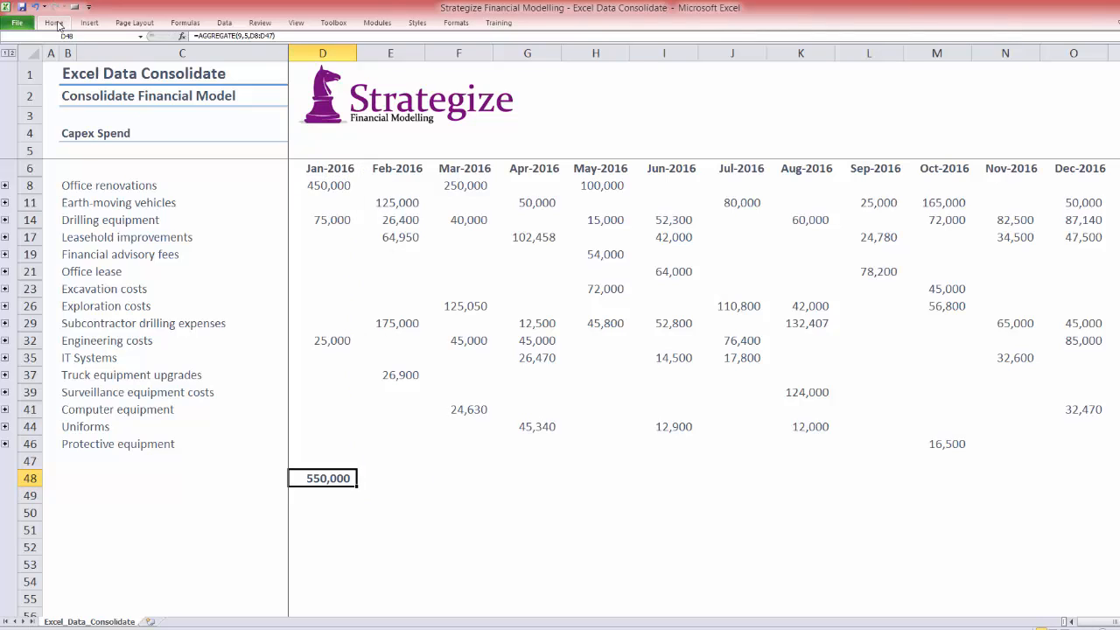
pyautogui.click(52, 21)
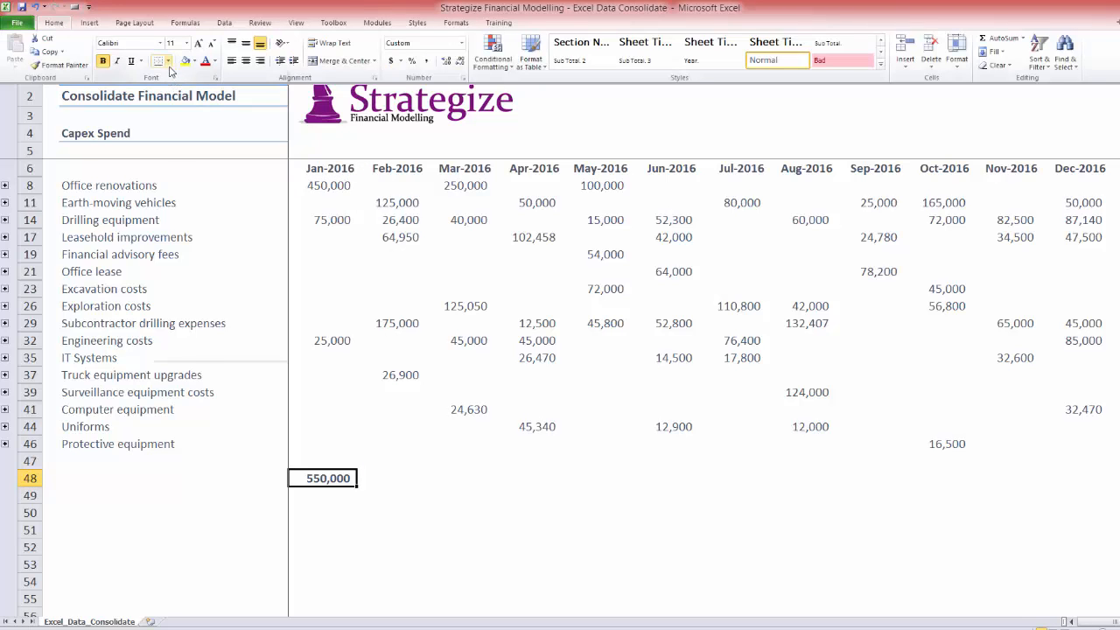
# Step: Fill the AGGREGATE totals across row 48 to December and check the SUM formulas in D8 and E11
pyautogui.click(168, 60)
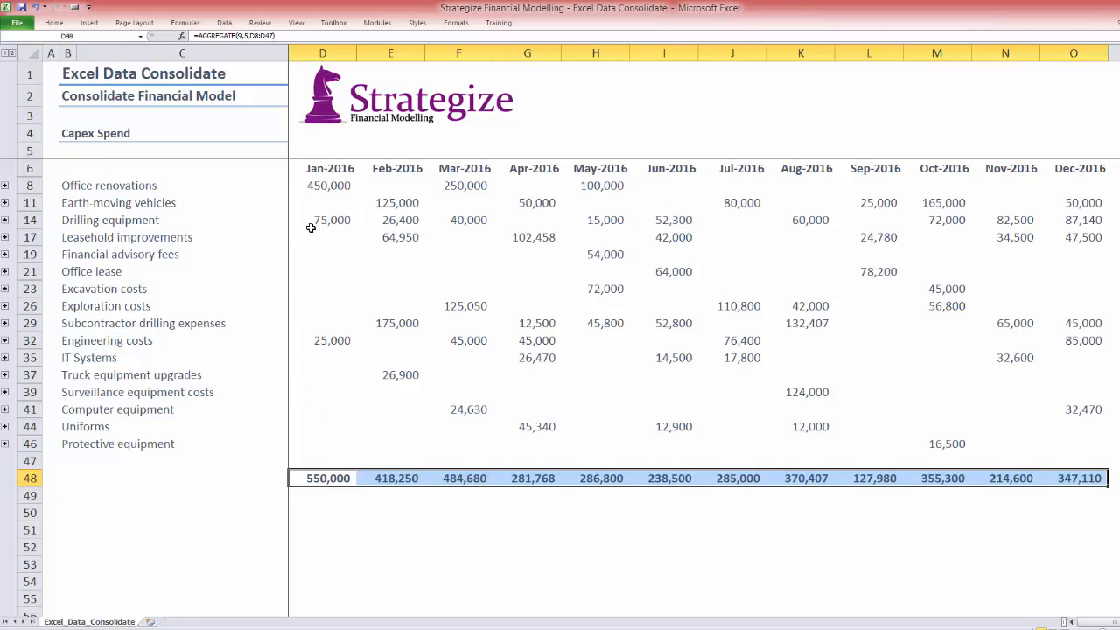
pyautogui.click(322, 185)
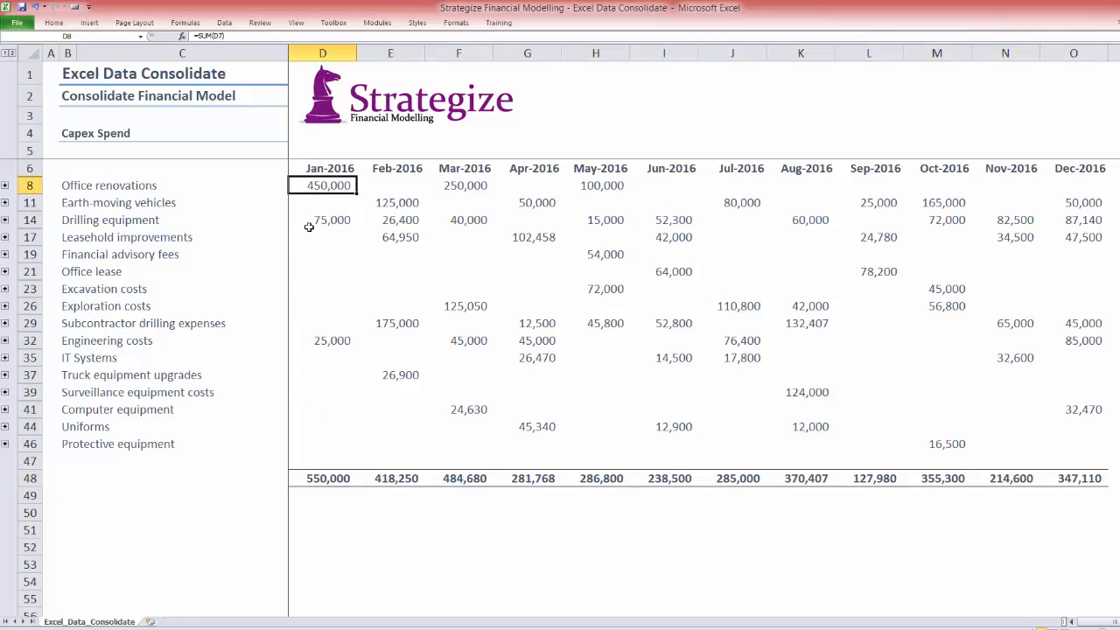
pyautogui.click(390, 203)
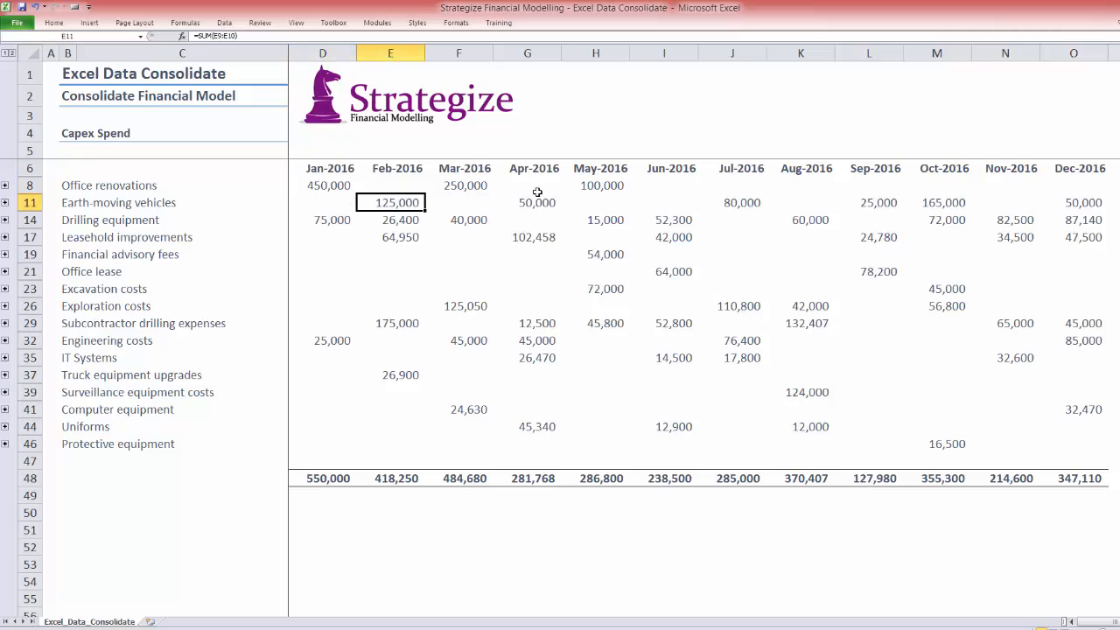